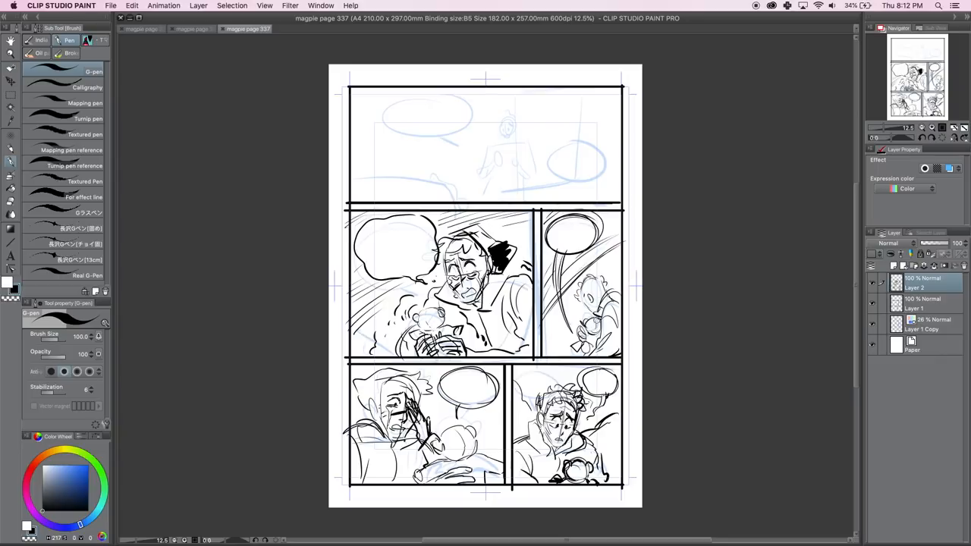
{"action": "mouse_move", "coordinate": [720, 254]}
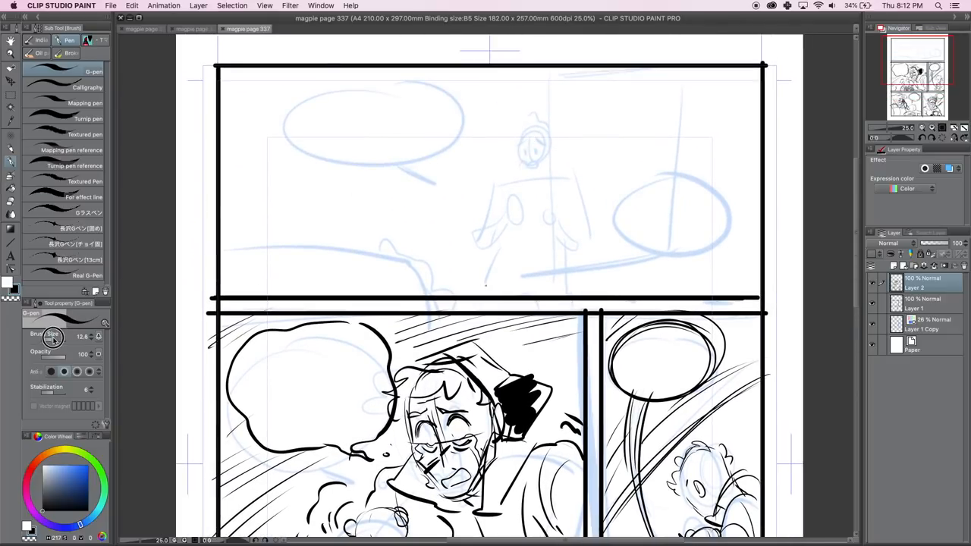
Ink the standing figure's head outline over the blue rough in page 337's top panel.
{"action": "left_click", "coordinate": [531, 144]}
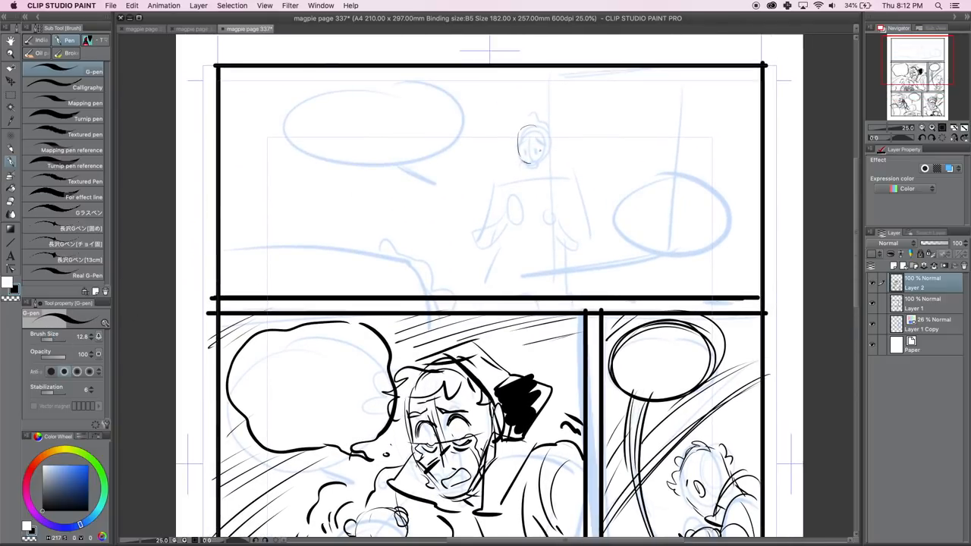
{"action": "left_click_drag", "start_coordinate": [523, 132], "coordinate": [538, 155]}
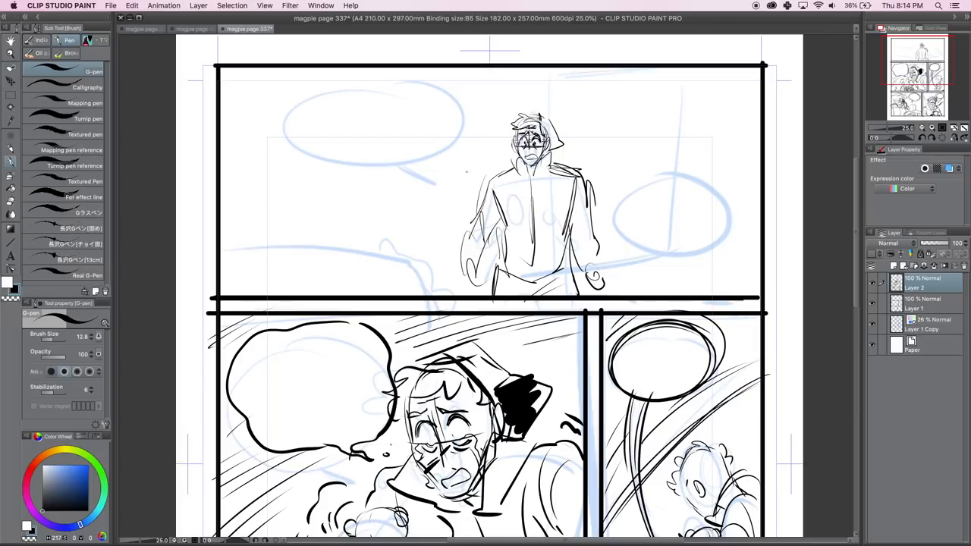
Ink balloon outlines and speed streaks around the top panel's figure.
{"action": "left_click_drag", "start_coordinate": [280, 83], "coordinate": [440, 182]}
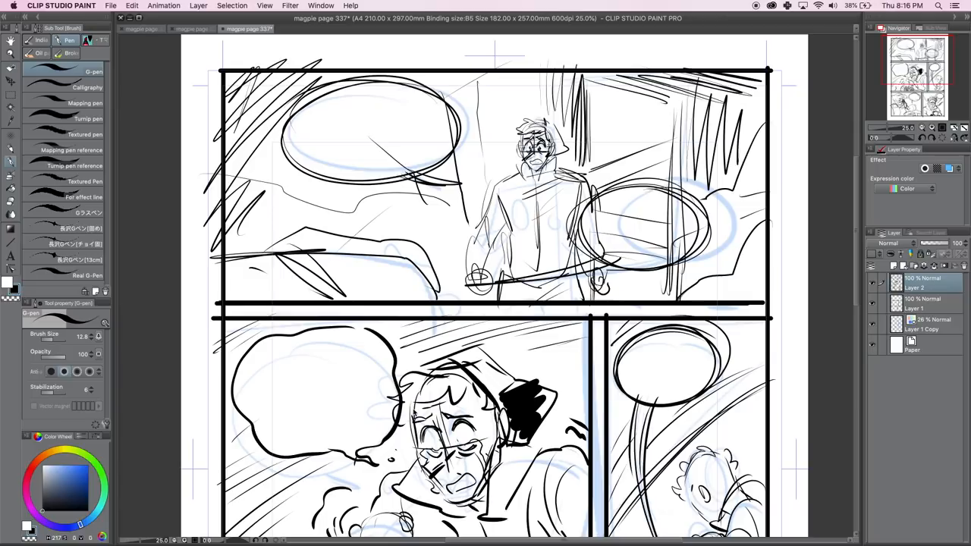
Briefly visit page 335, then return to page 337 to give its ink layer a blue layer color.
{"action": "scroll", "scroll_direction": "down", "scroll_amount": 3}
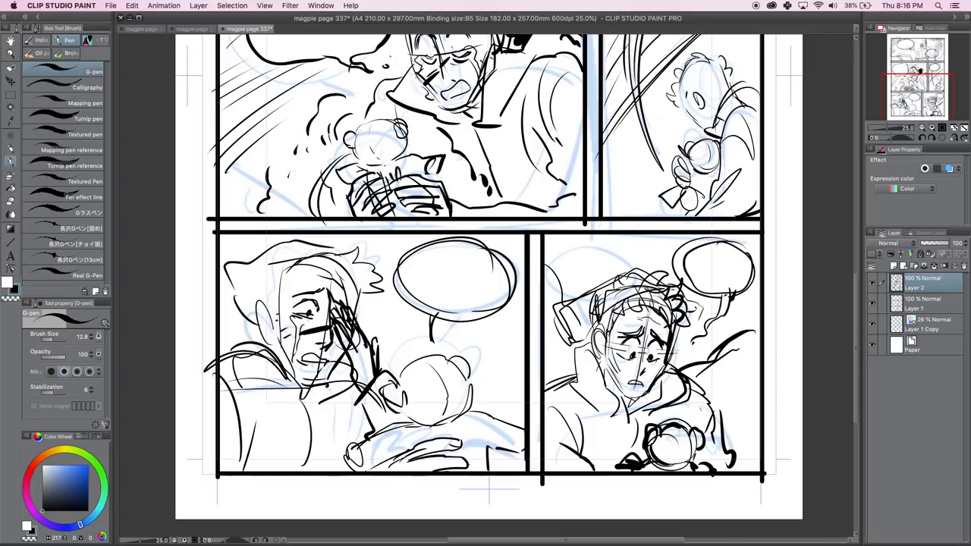
{"action": "left_click", "coordinate": [146, 29]}
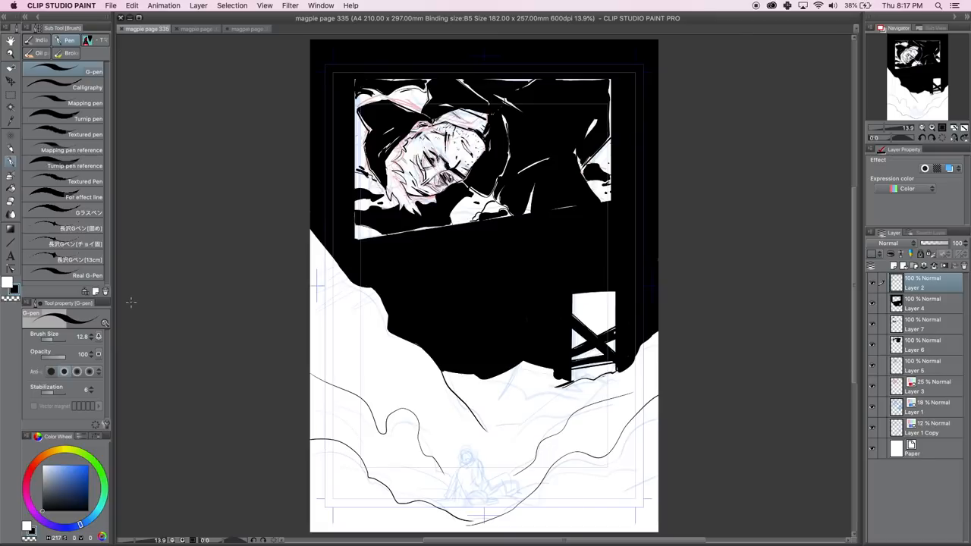
{"action": "left_click", "coordinate": [246, 28]}
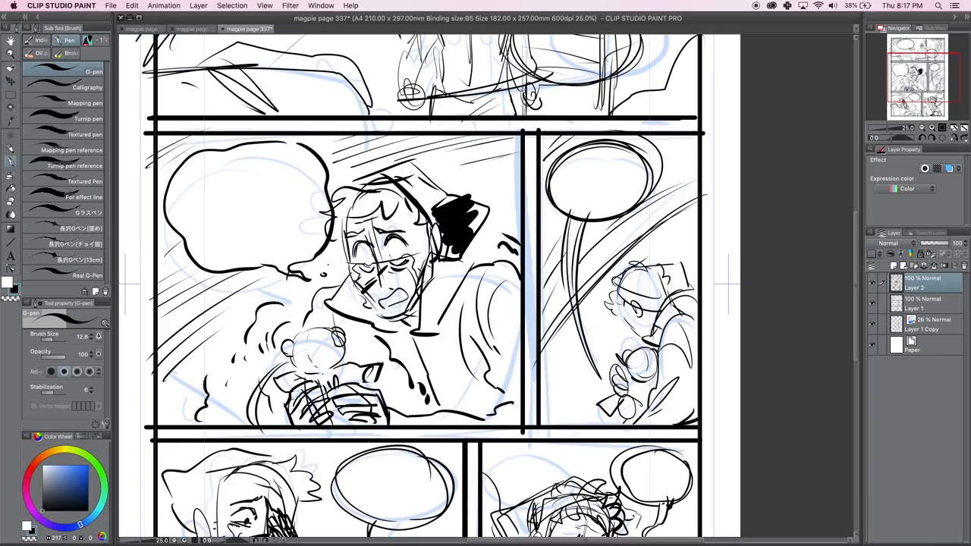
{"action": "scroll", "scroll_direction": "down", "scroll_amount": 3}
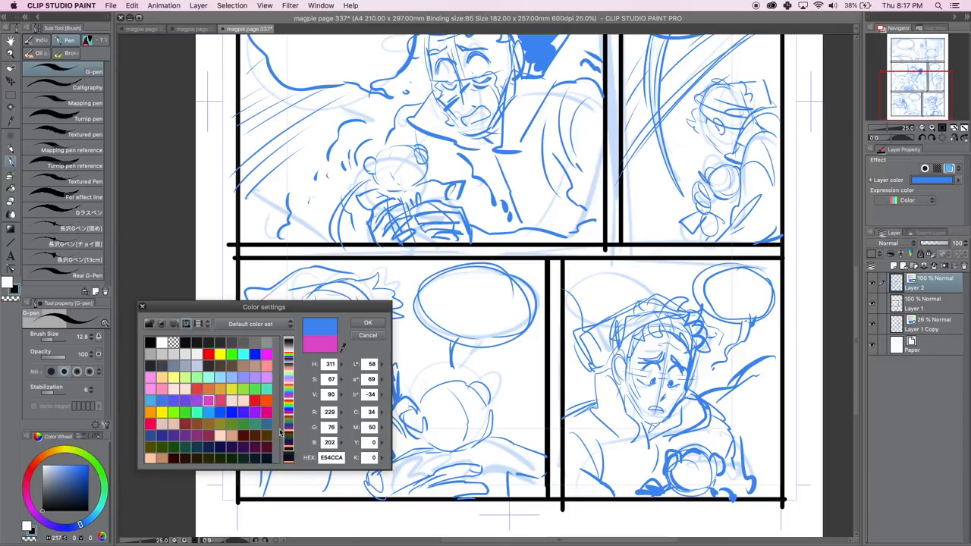
Accept pink as the sketch layer color and fade Layer 2 to 21% opacity.
{"action": "left_click", "coordinate": [367, 322]}
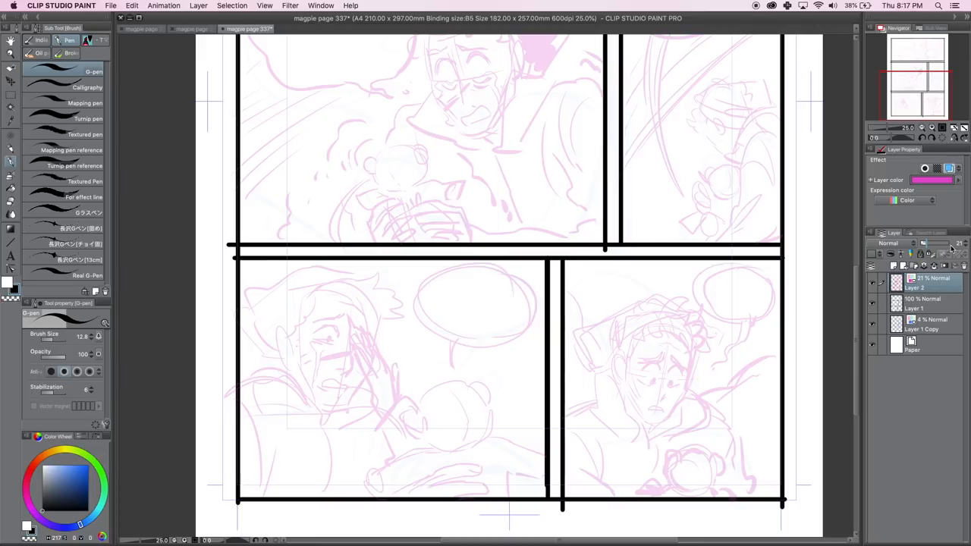
{"action": "scroll", "scroll_direction": "up", "scroll_amount": 3}
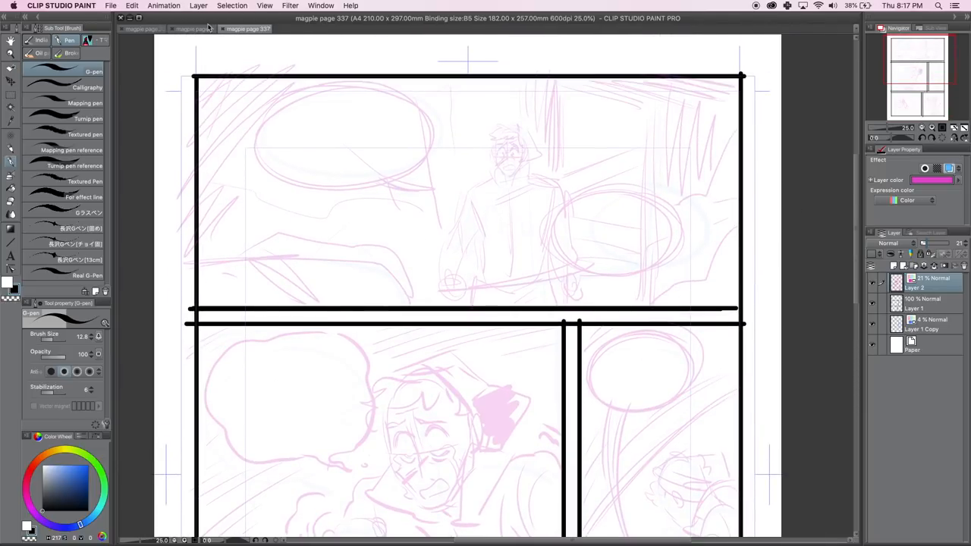
On page 336, draw an oval balloon top-left and a tailed two-lobed balloon below.
{"action": "left_click", "coordinate": [195, 29]}
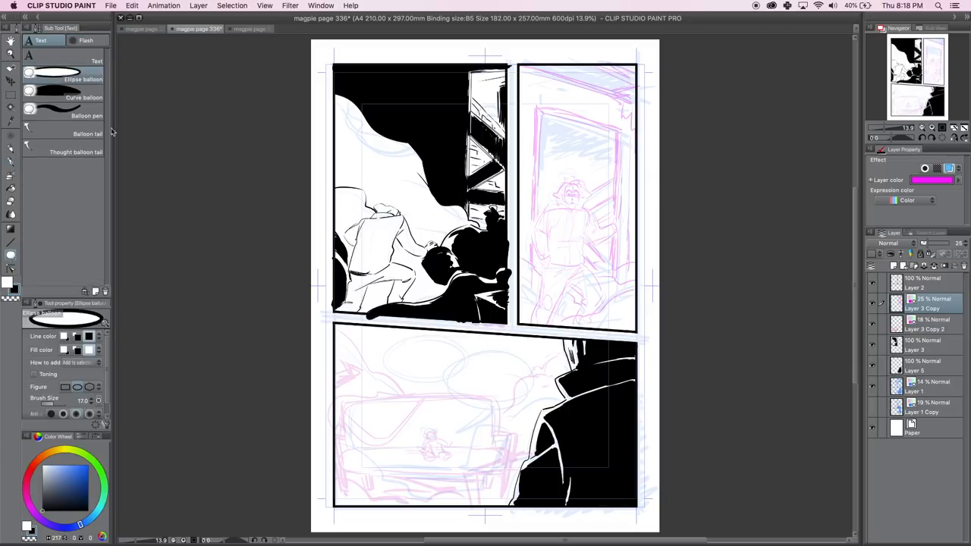
{"action": "left_click_drag", "start_coordinate": [360, 83], "coordinate": [436, 148]}
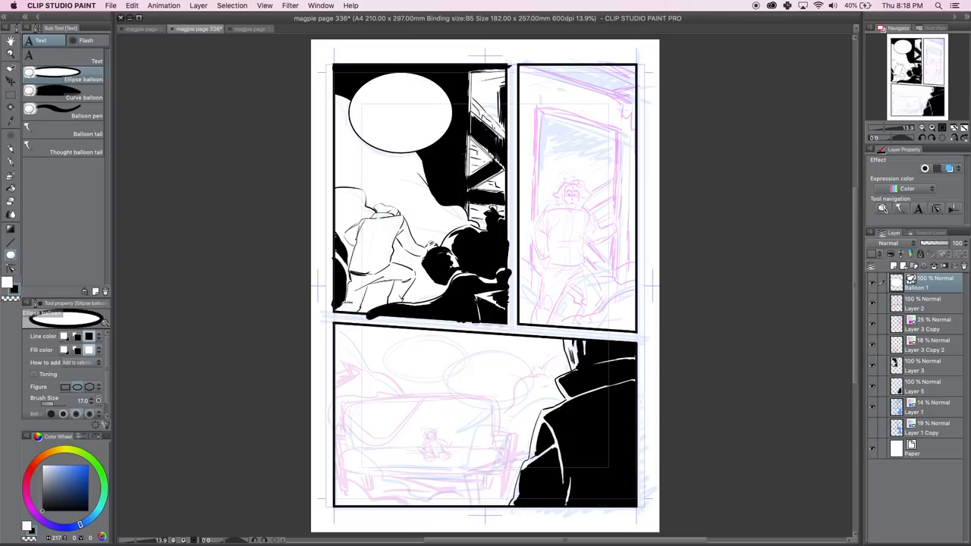
{"action": "left_click_drag", "start_coordinate": [387, 345], "coordinate": [531, 406]}
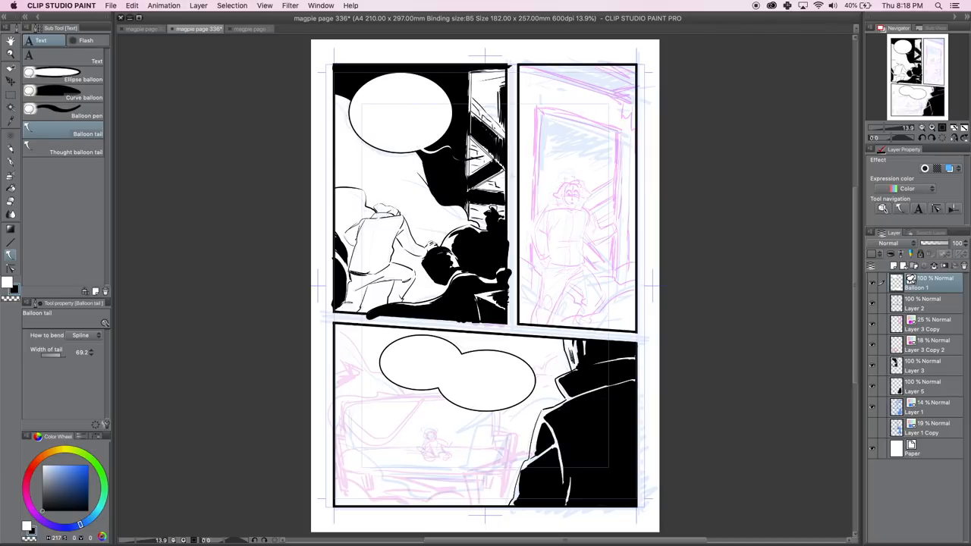
{"action": "left_click_drag", "start_coordinate": [504, 394], "coordinate": [460, 430]}
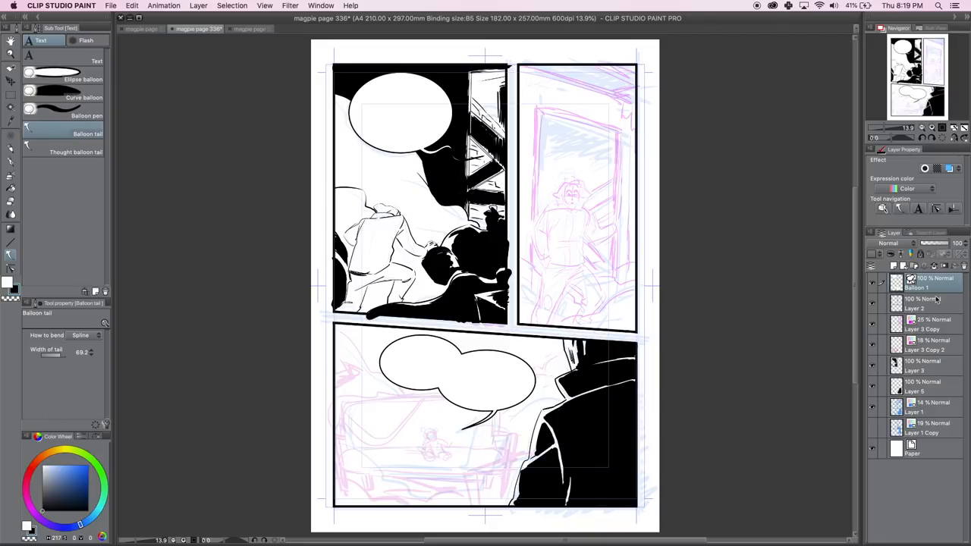
Select the pink Layer 3 Copy sketch layer and add a new raster layer above it.
{"action": "right_click", "coordinate": [921, 285]}
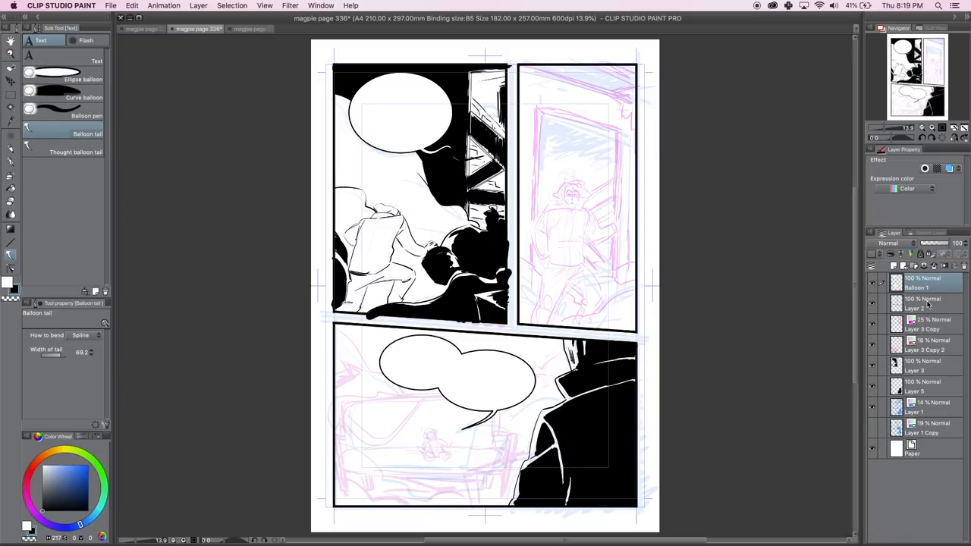
{"action": "left_click", "coordinate": [921, 324]}
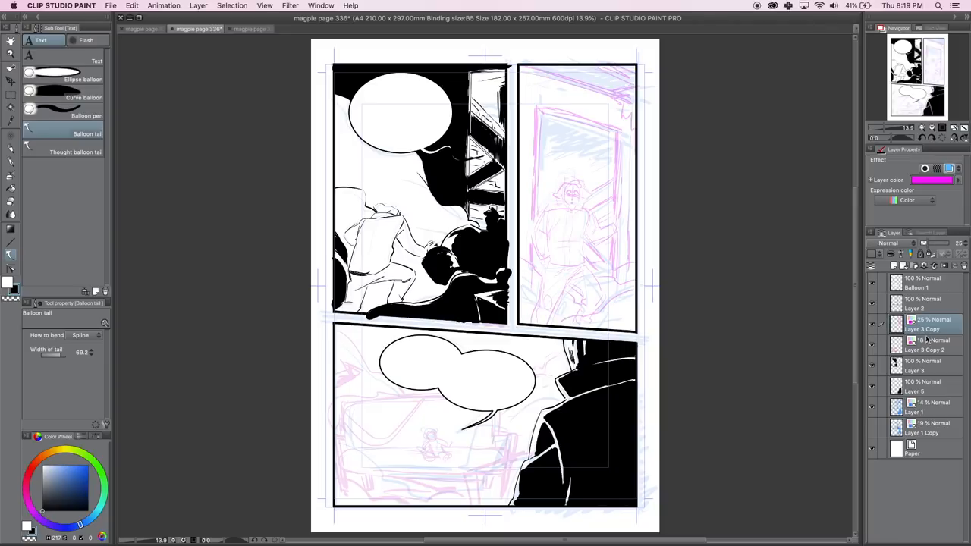
{"action": "left_click", "coordinate": [918, 324]}
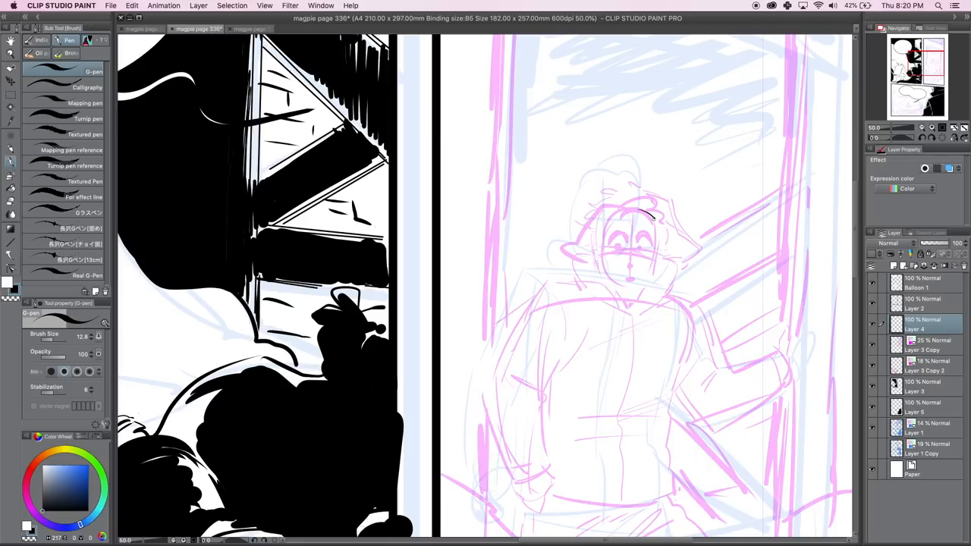
Ink the right-panel figure's brow, side of the face, mouth and a small facial detail.
{"action": "left_click_drag", "start_coordinate": [654, 220], "coordinate": [652, 260]}
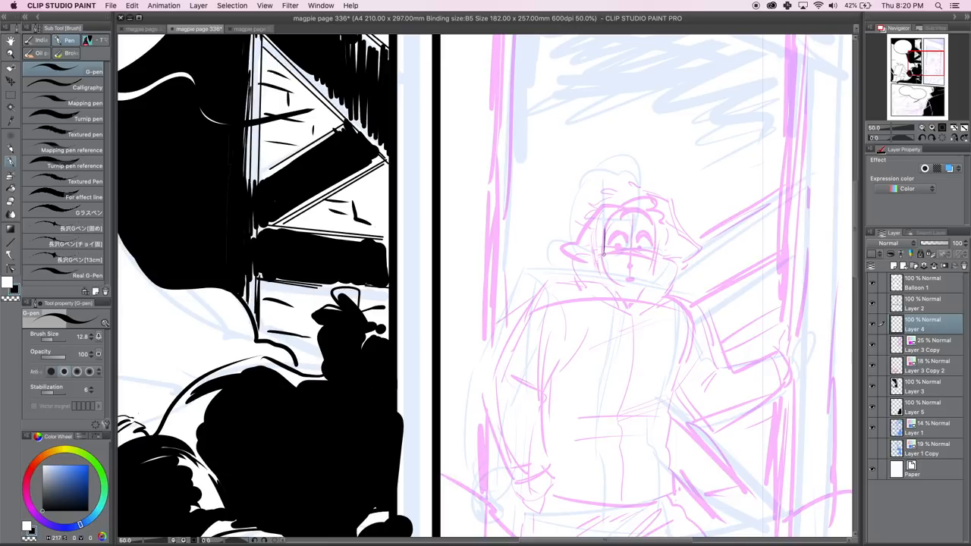
{"action": "left_click_drag", "start_coordinate": [602, 239], "coordinate": [635, 288]}
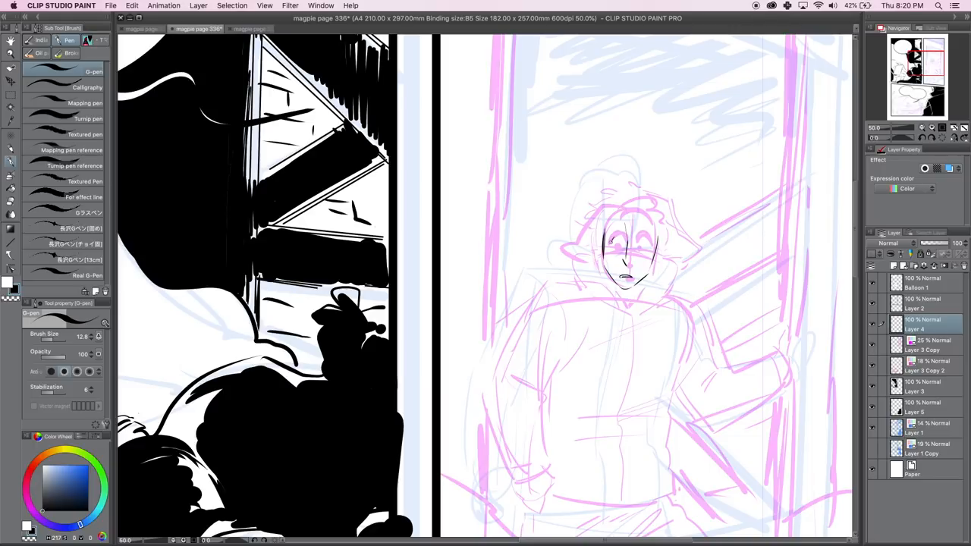
{"action": "left_click_drag", "start_coordinate": [611, 243], "coordinate": [648, 242]}
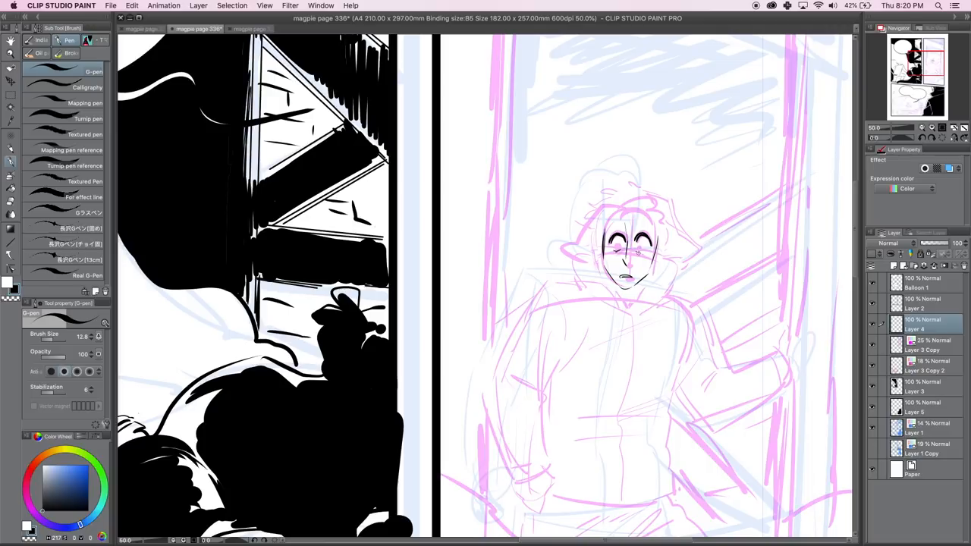
{"action": "left_click", "coordinate": [621, 249]}
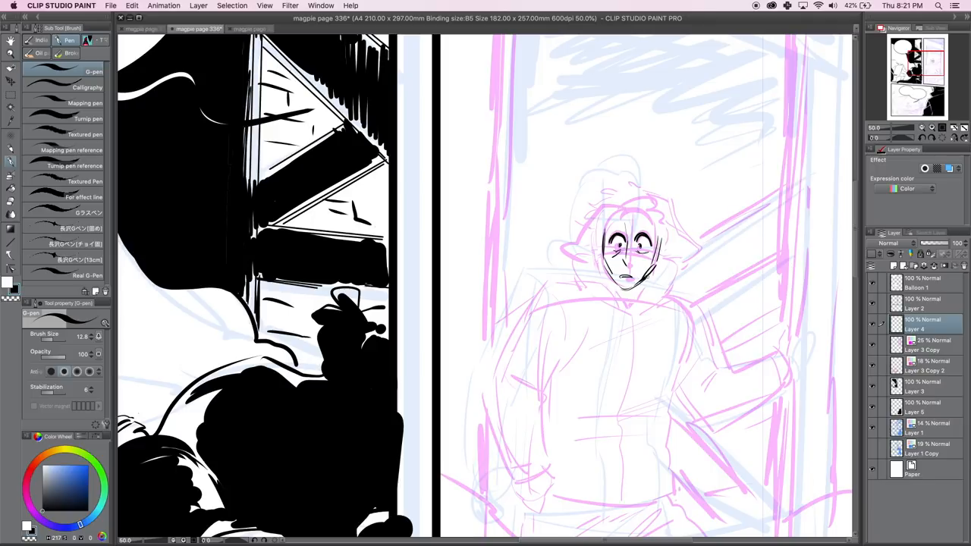
{"action": "mouse_move", "coordinate": [591, 147]}
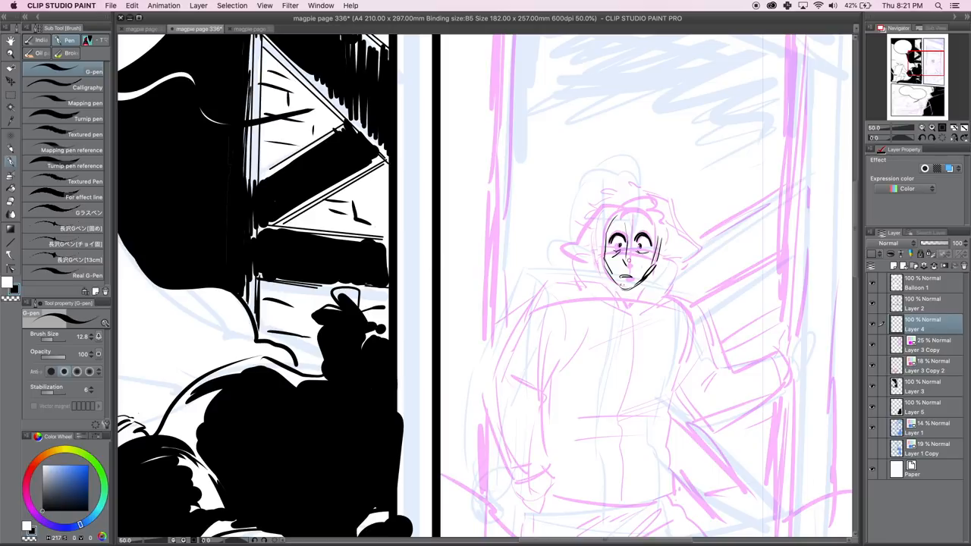
Alternate the Hard eraser and G-pen to erase the eyes for redrawing.
{"action": "left_click", "coordinate": [616, 227]}
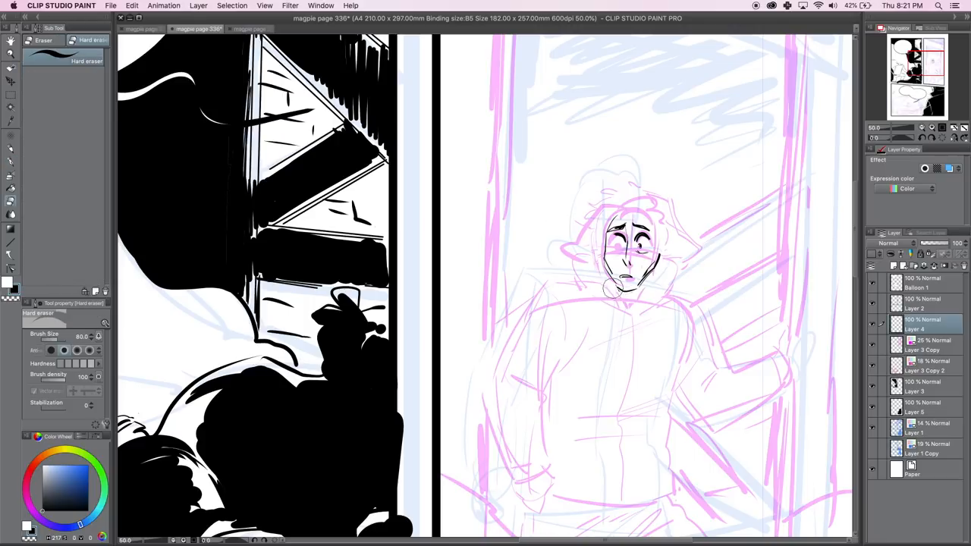
{"action": "mouse_move", "coordinate": [492, 296]}
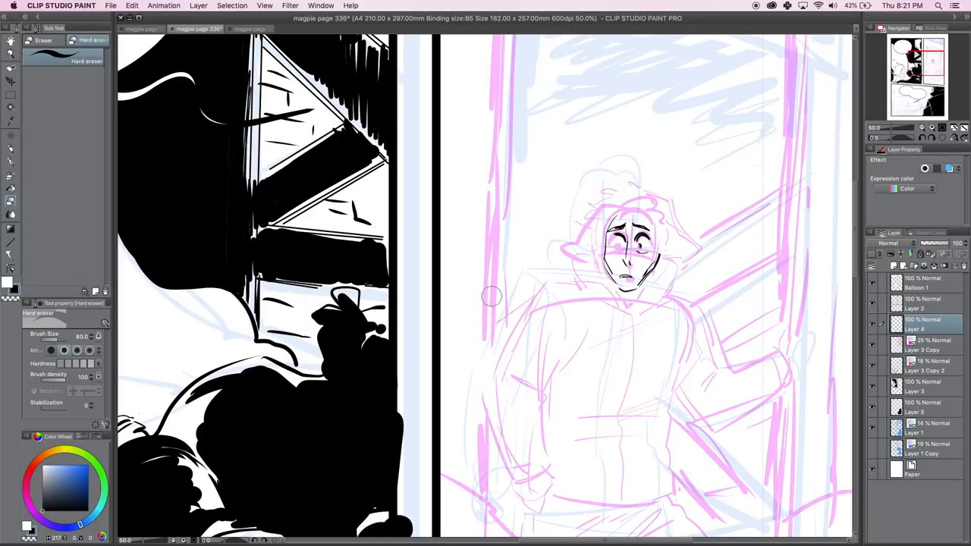
{"action": "left_click", "coordinate": [11, 55]}
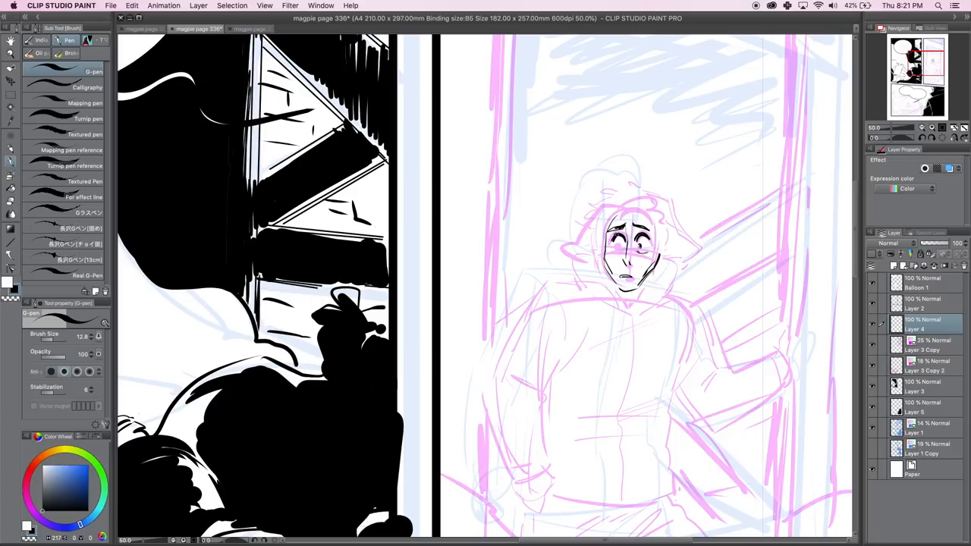
{"action": "left_click", "coordinate": [622, 241]}
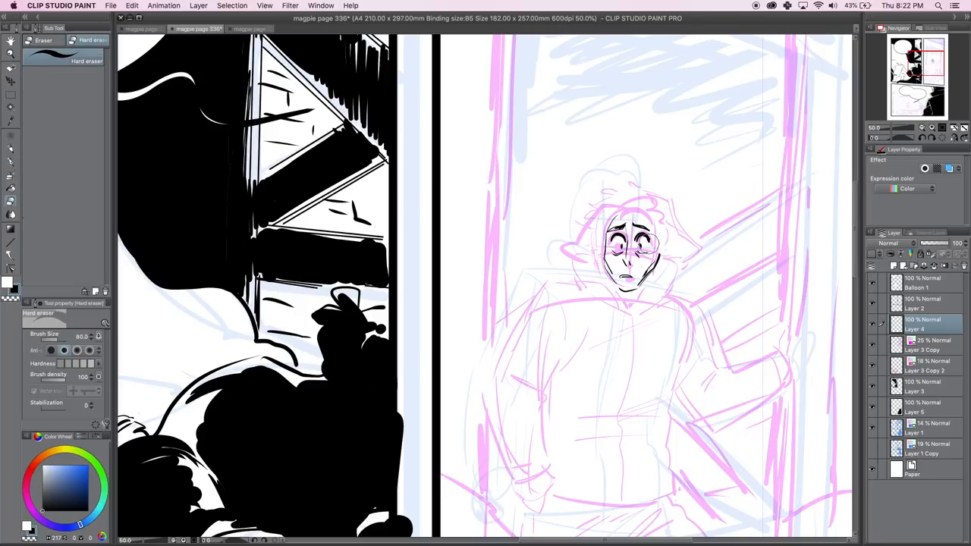
{"action": "left_click_drag", "start_coordinate": [610, 243], "coordinate": [645, 250]}
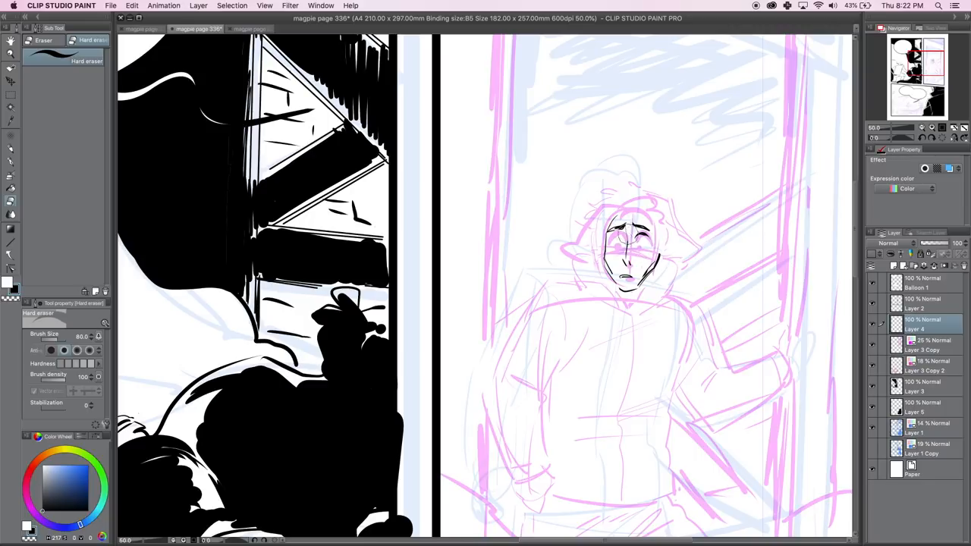
Switch back to the G-pen for inking the brows, hairline and hood collar.
{"action": "left_click", "coordinate": [11, 41]}
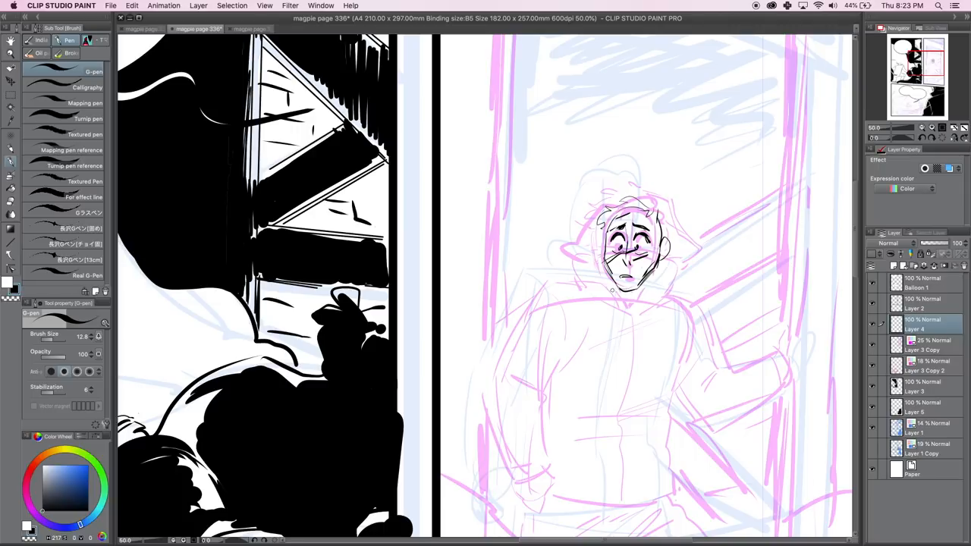
{"action": "mouse_move", "coordinate": [612, 293]}
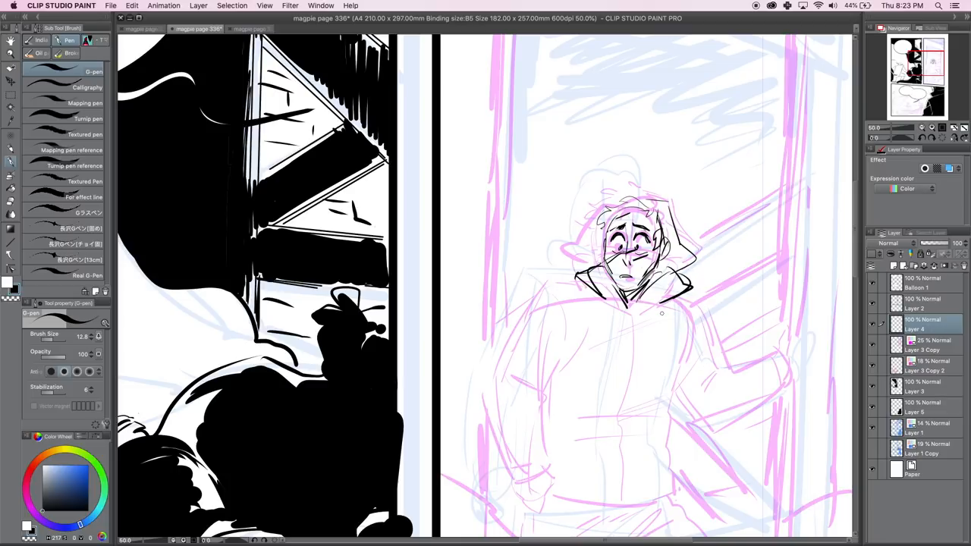
{"action": "mouse_move", "coordinate": [652, 313]}
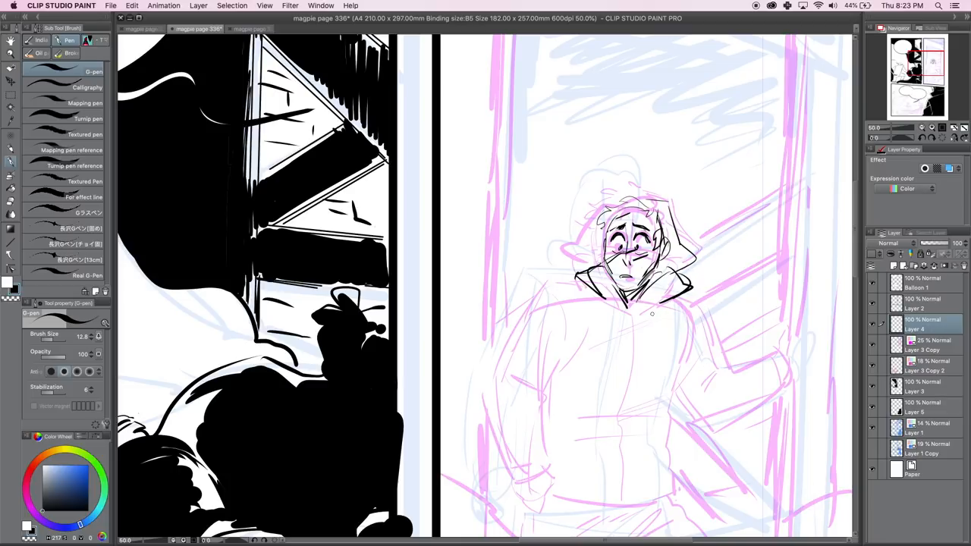
{"action": "left_click_drag", "start_coordinate": [650, 313], "coordinate": [544, 284]}
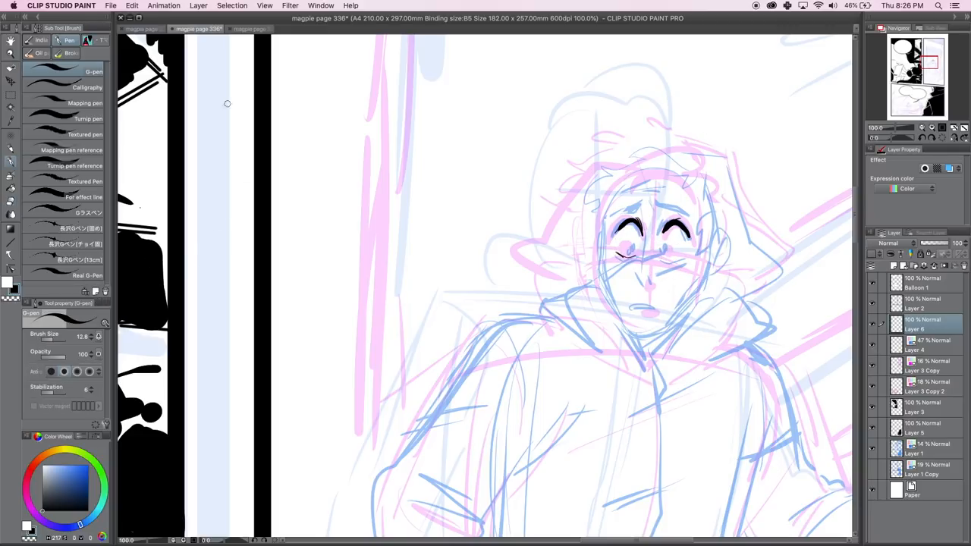
Ink the figure's face lines, the hood around the face and the collar's right side on Layer 6.
{"action": "left_click_drag", "start_coordinate": [637, 258], "coordinate": [682, 258]}
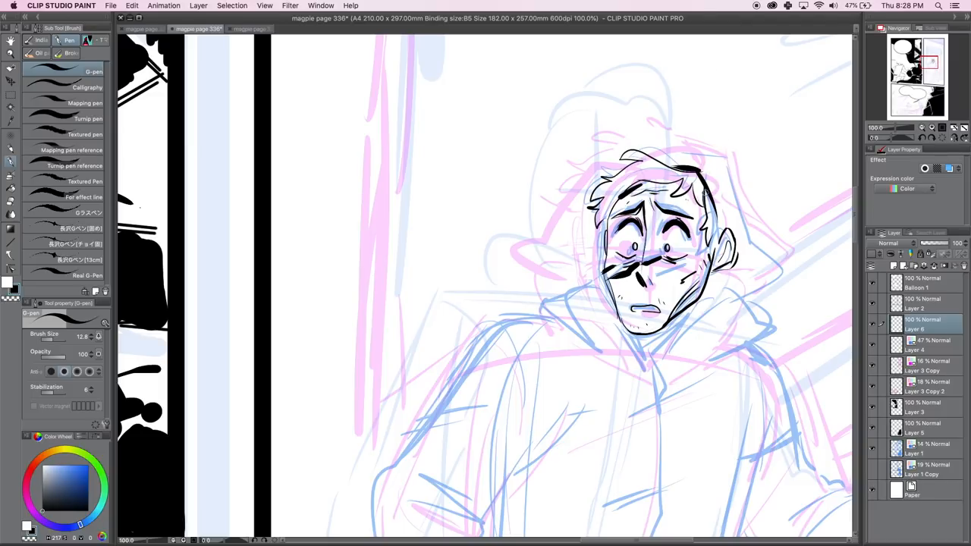
{"action": "left_click_drag", "start_coordinate": [709, 155], "coordinate": [750, 288]}
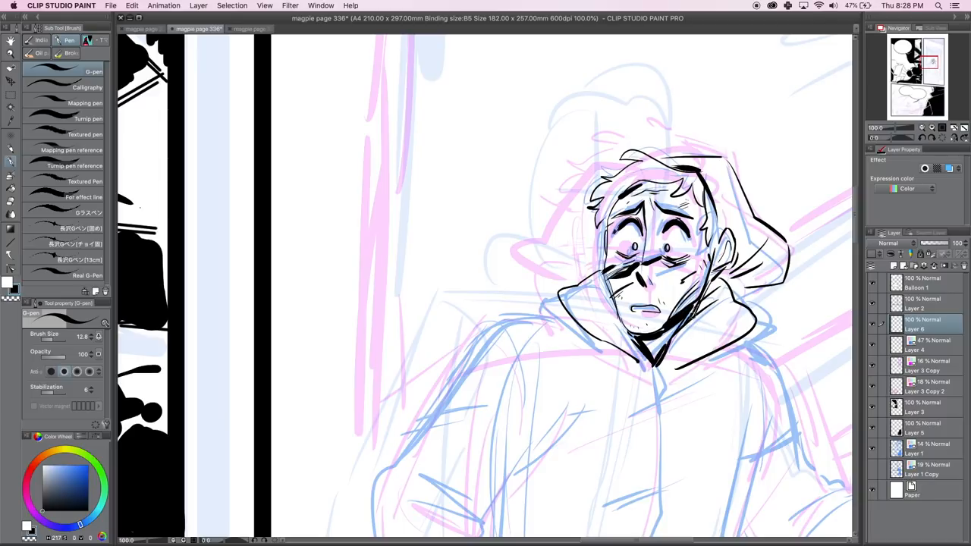
{"action": "left_click", "coordinate": [736, 322]}
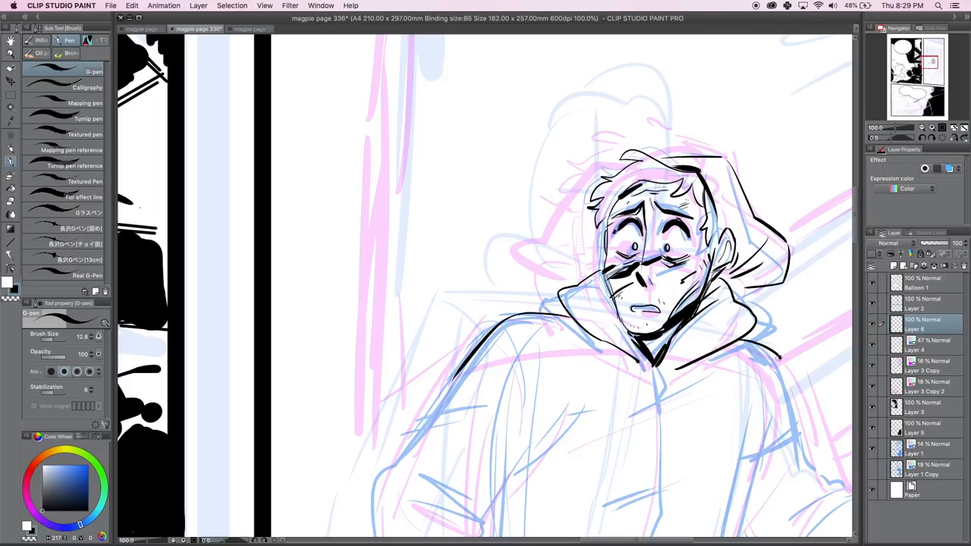
{"action": "left_click_drag", "start_coordinate": [778, 360], "coordinate": [796, 440]}
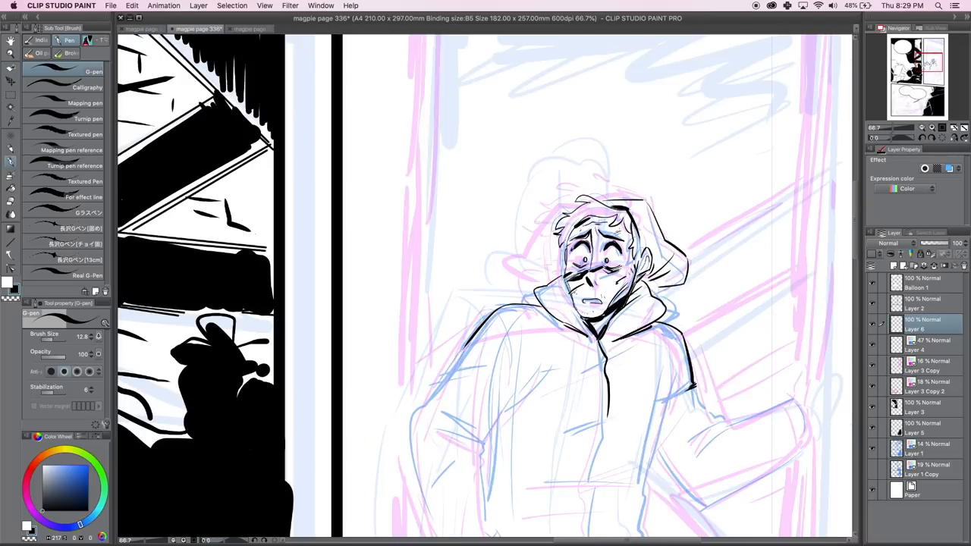
Scroll the canvas down to the right-panel figure's hoodie body and arms.
{"action": "scroll", "scroll_direction": "down", "scroll_amount": 3}
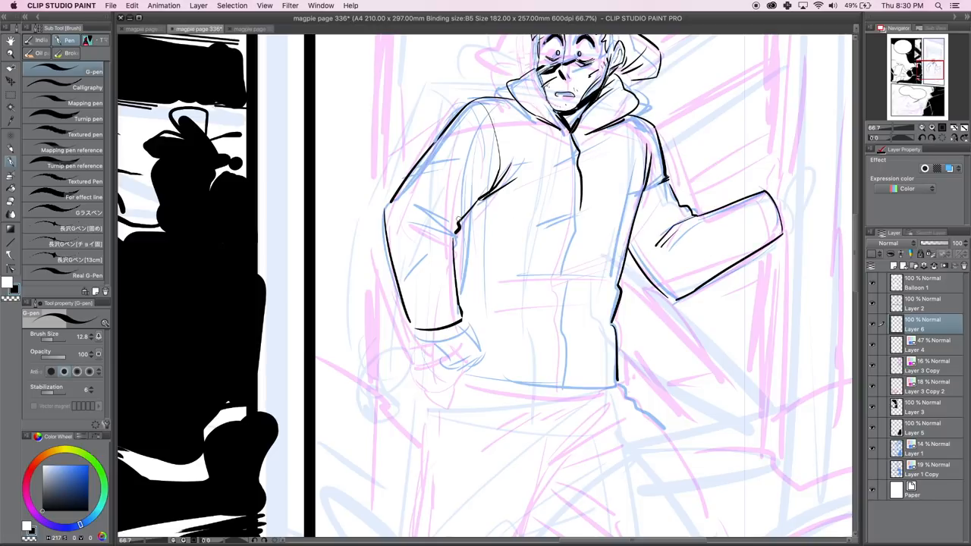
Ink the hoodie zipper and hem, the raised hand, the leg outline and the boots.
{"action": "left_click_drag", "start_coordinate": [455, 212], "coordinate": [425, 152]}
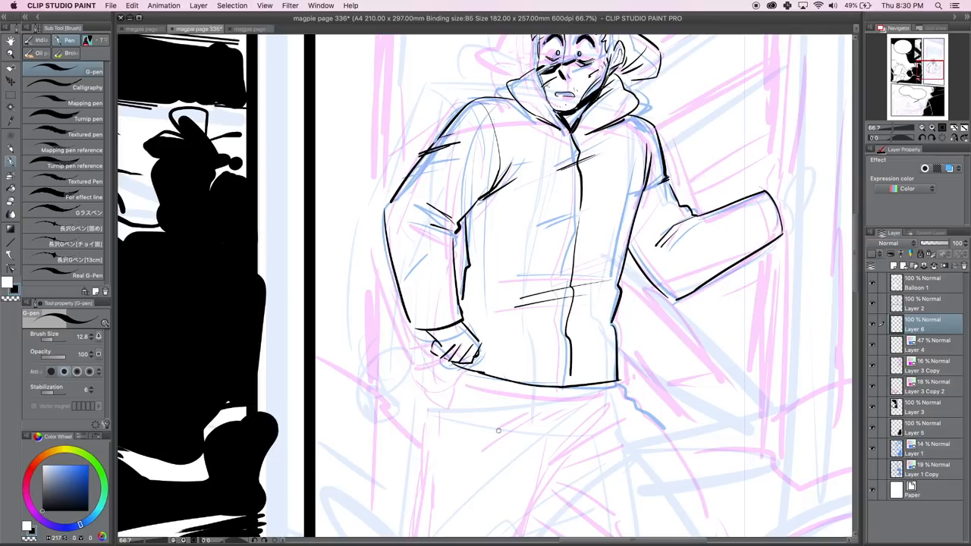
{"action": "left_click_drag", "start_coordinate": [546, 383], "coordinate": [614, 383]}
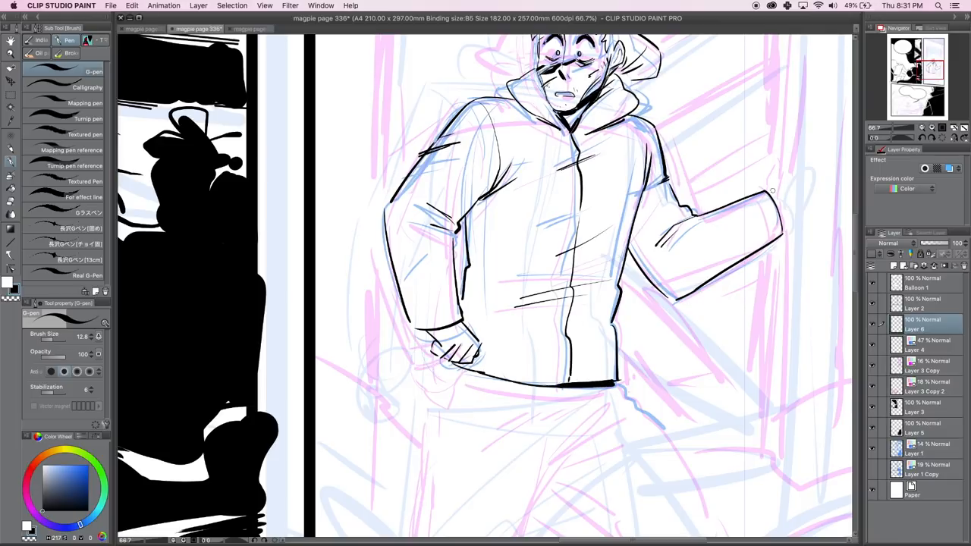
{"action": "left_click_drag", "start_coordinate": [770, 186], "coordinate": [800, 171]}
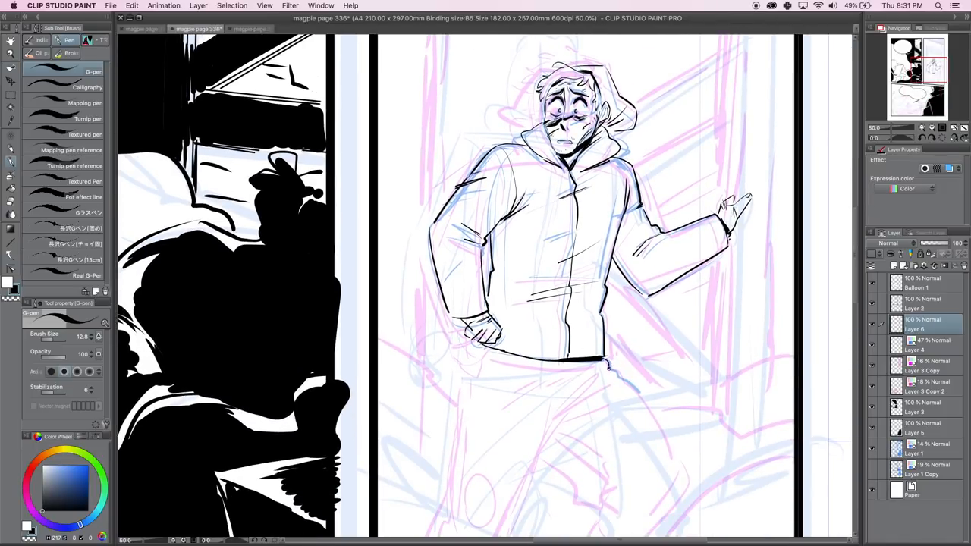
{"action": "left_click_drag", "start_coordinate": [614, 364], "coordinate": [660, 425]}
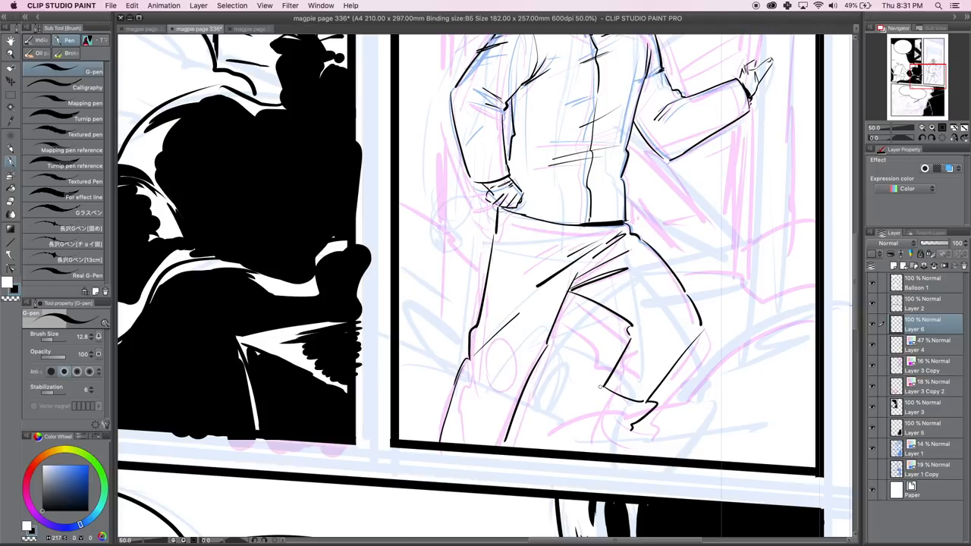
{"action": "left_click_drag", "start_coordinate": [595, 387], "coordinate": [629, 436]}
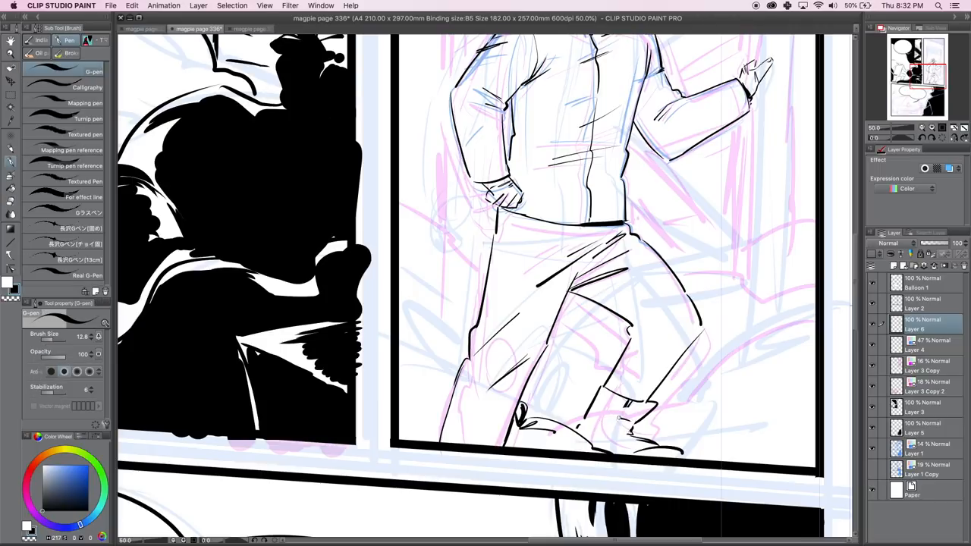
{"action": "left_click", "coordinate": [626, 413]}
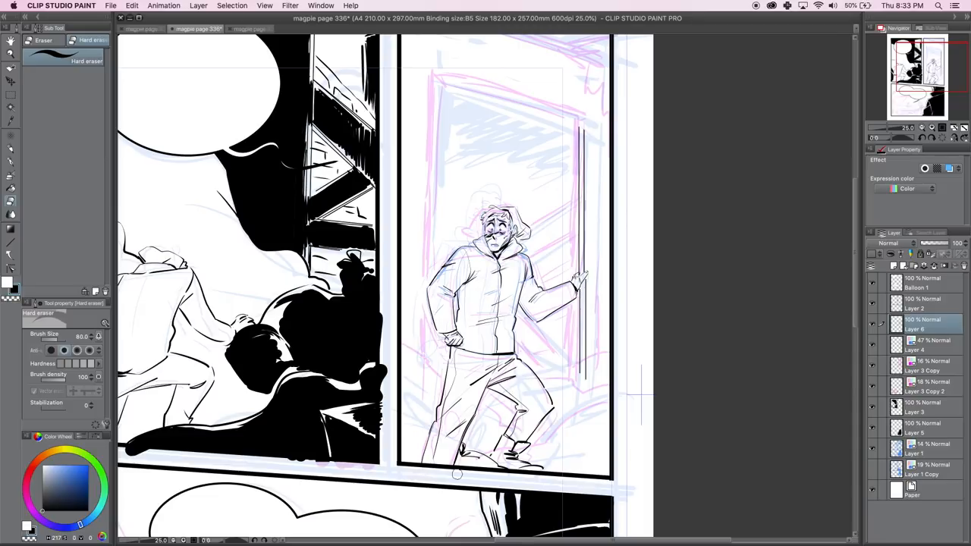
Ink straight G-pen lines for the doorway frame edges on Layer 6.
{"action": "left_click", "coordinate": [12, 242]}
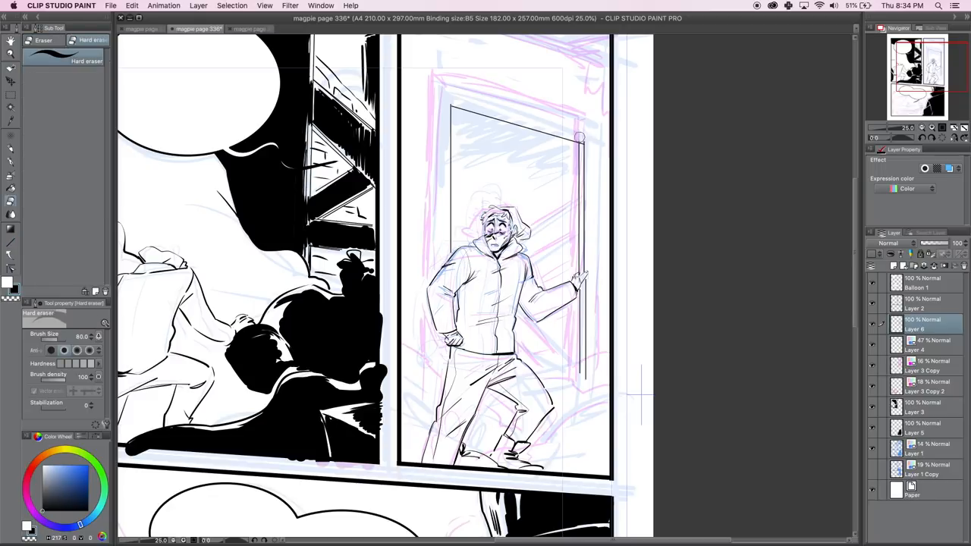
{"action": "left_click", "coordinate": [10, 244]}
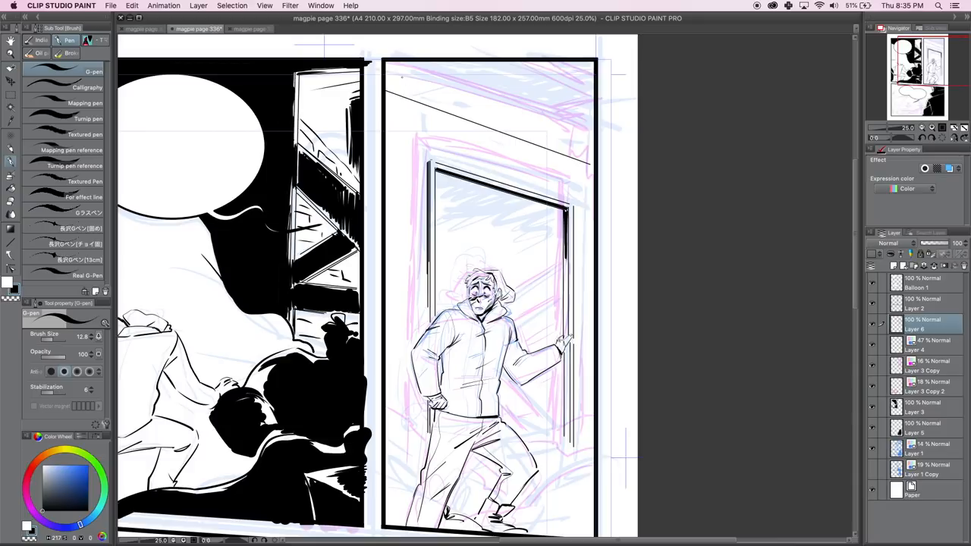
Fill the ceiling above the doorway solid black across the panel.
{"action": "left_click_drag", "start_coordinate": [515, 76], "coordinate": [600, 98]}
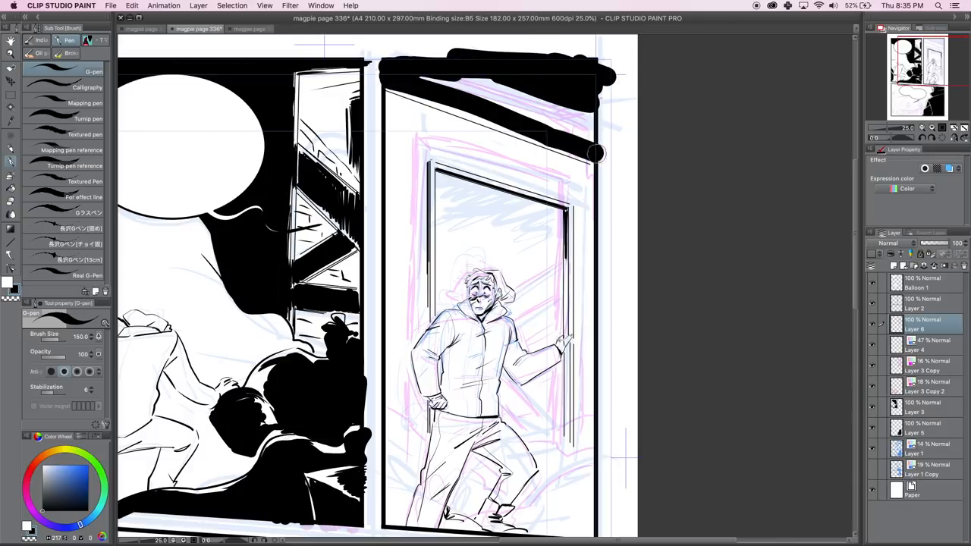
{"action": "left_click_drag", "start_coordinate": [595, 152], "coordinate": [571, 139]}
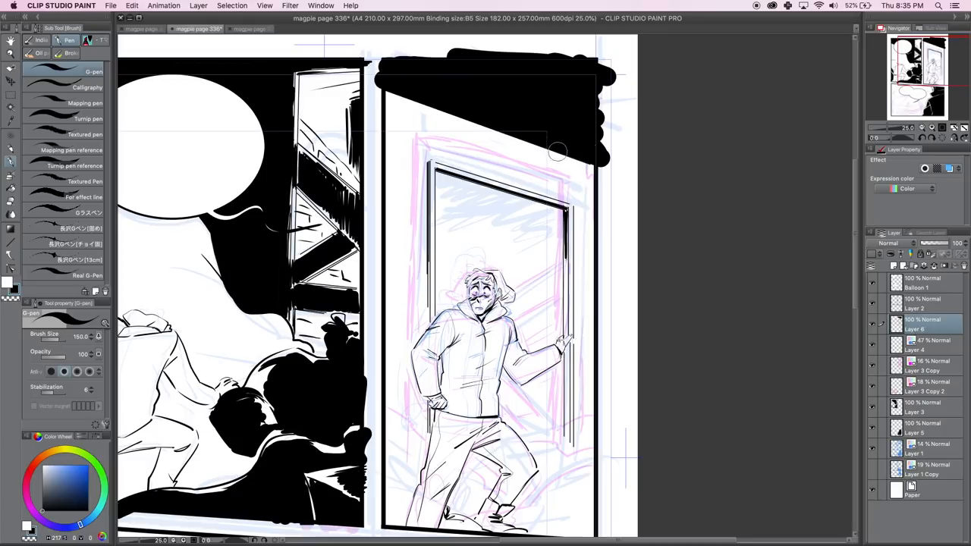
{"action": "left_click", "coordinate": [11, 244]}
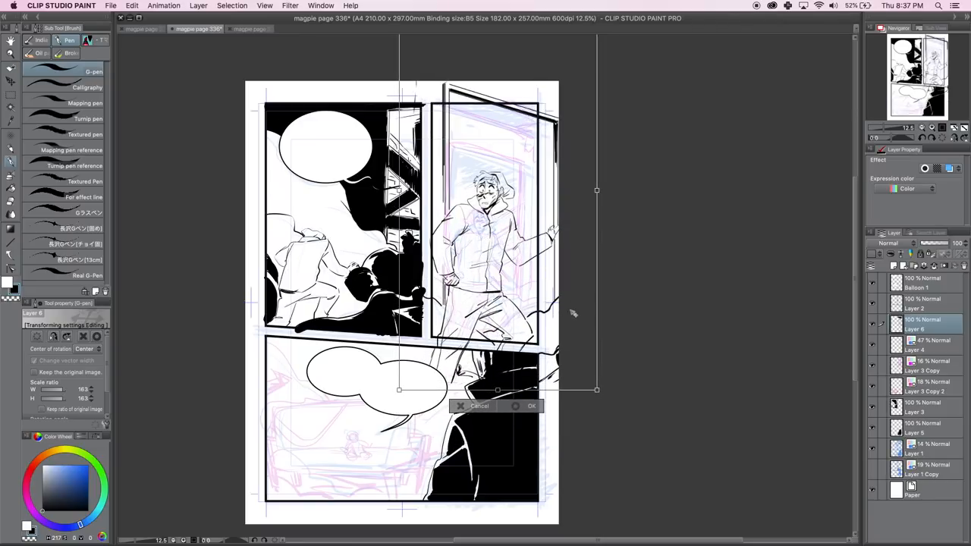
Confirm the roughly 163% enlargement and delete the unwanted extra layer.
{"action": "left_click", "coordinate": [531, 406]}
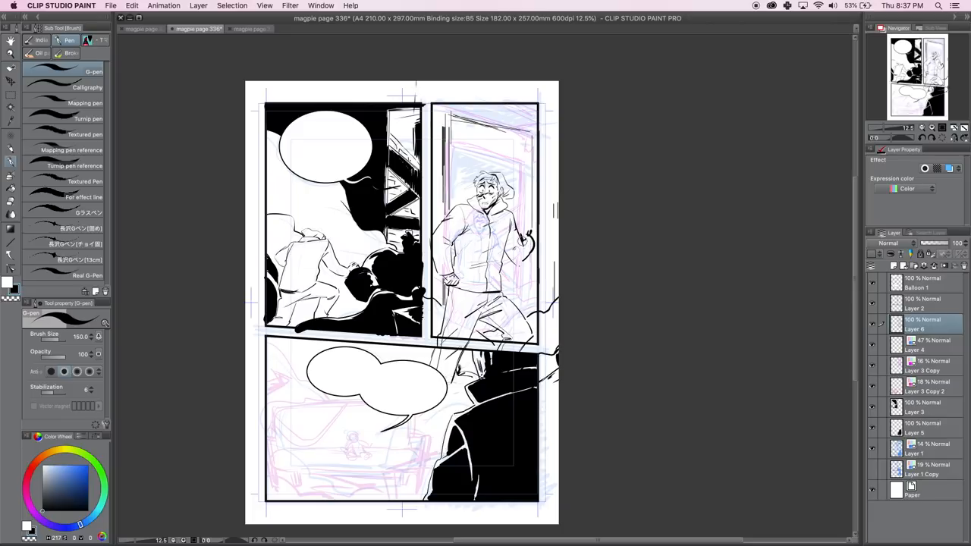
{"action": "mouse_move", "coordinate": [590, 297]}
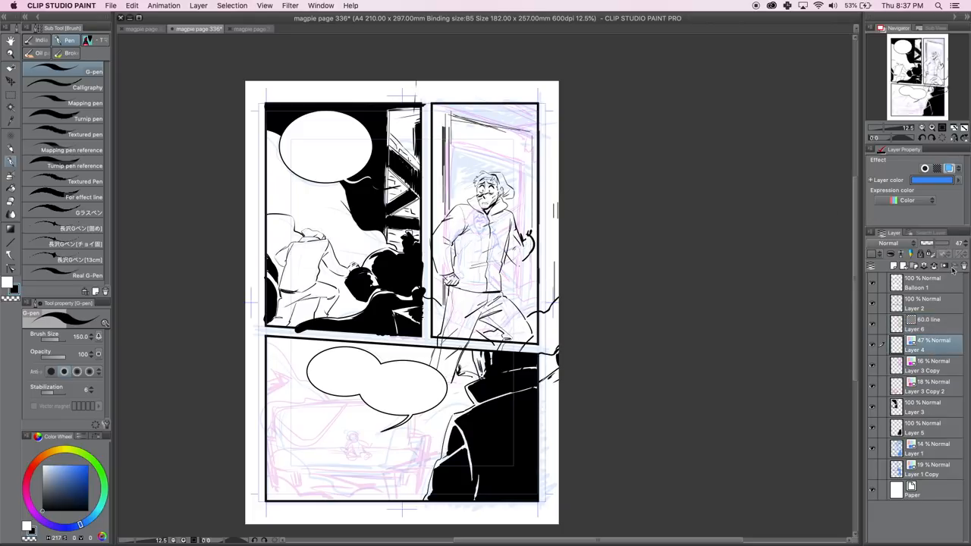
{"action": "left_click", "coordinate": [917, 324]}
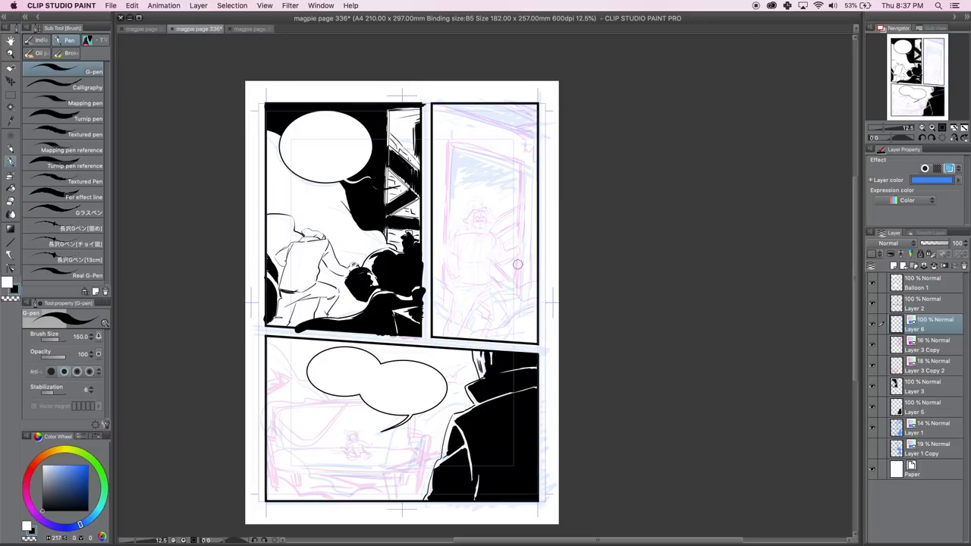
Rough in the doorway outline and the figure's head, arm and body in blue.
{"action": "left_click_drag", "start_coordinate": [489, 204], "coordinate": [489, 254]}
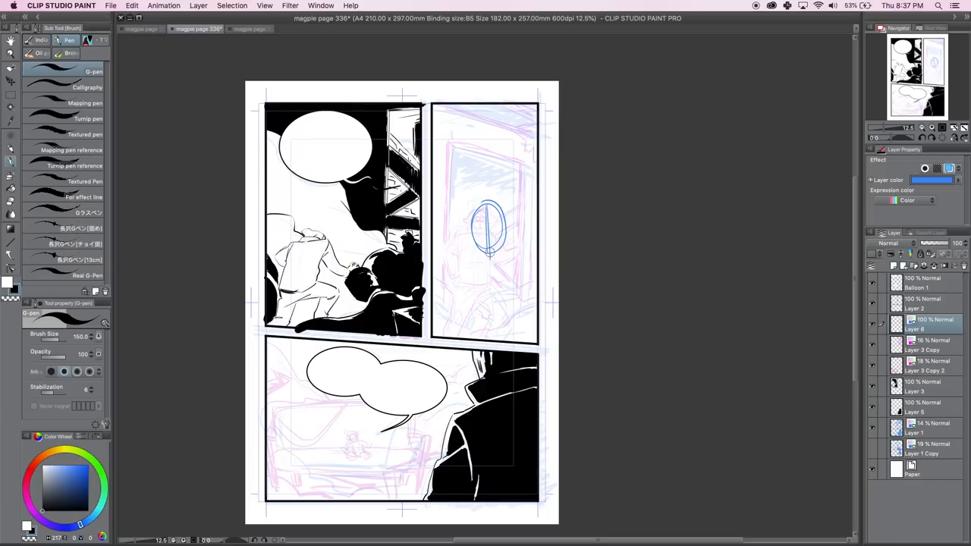
{"action": "left_click_drag", "start_coordinate": [474, 231], "coordinate": [501, 224]}
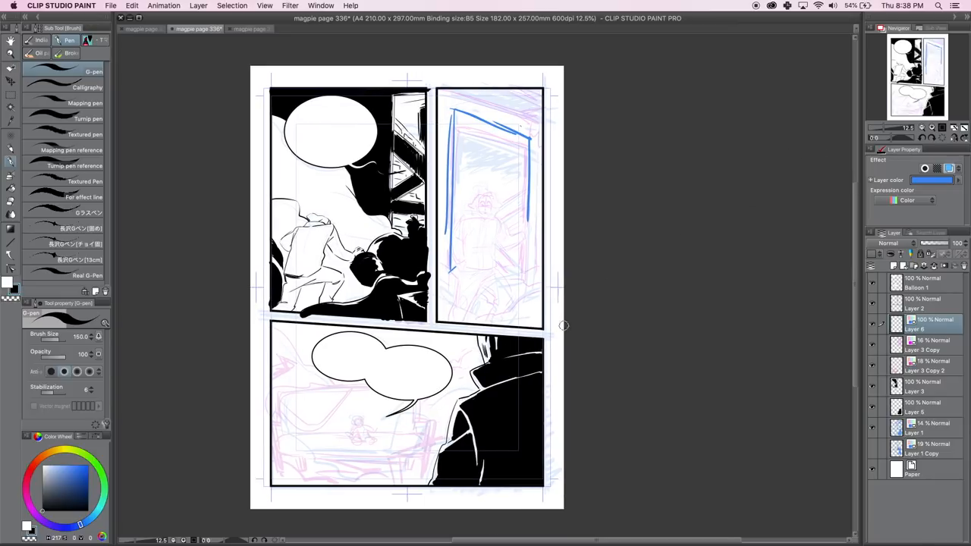
{"action": "mouse_move", "coordinate": [558, 337]}
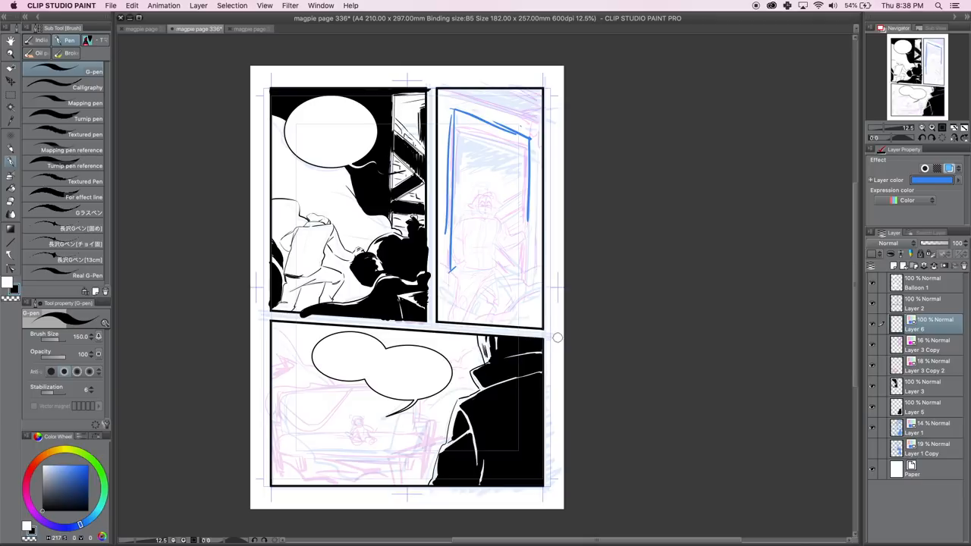
{"action": "left_click_drag", "start_coordinate": [485, 193], "coordinate": [489, 224]}
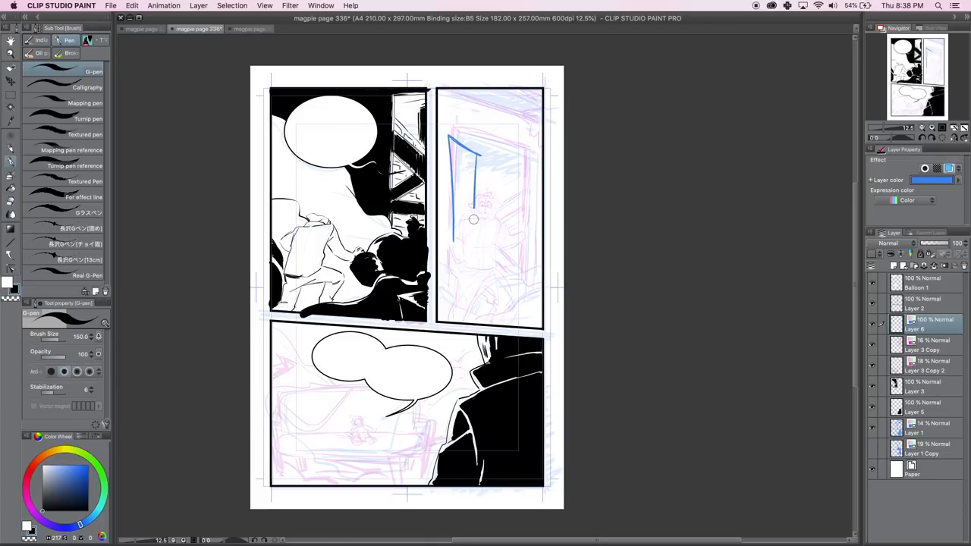
{"action": "left_click_drag", "start_coordinate": [470, 205], "coordinate": [500, 227]}
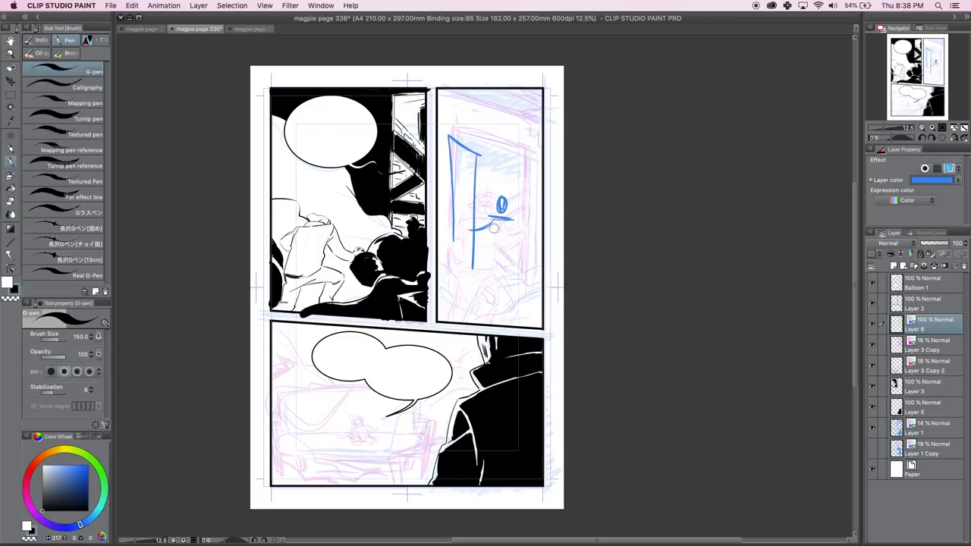
{"action": "left_click_drag", "start_coordinate": [493, 243], "coordinate": [504, 258]}
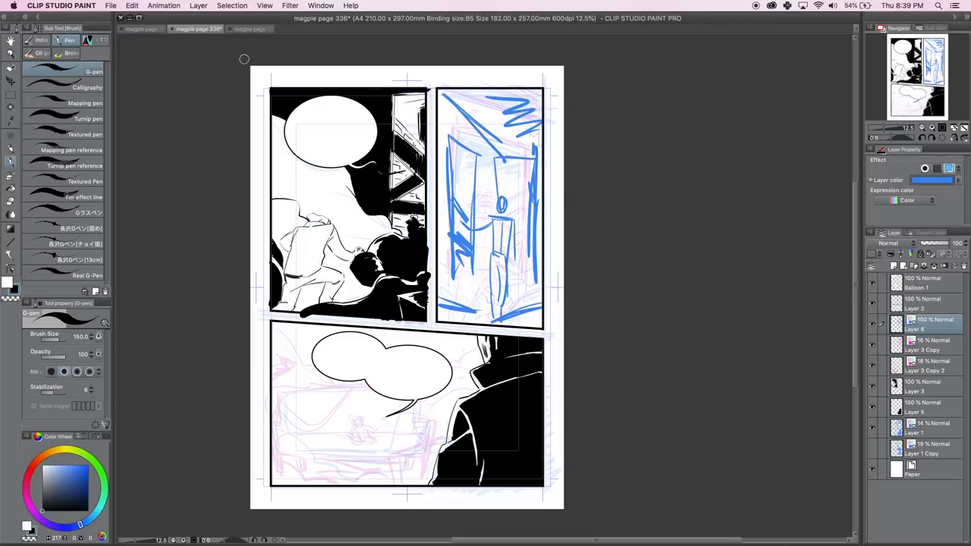
On page 337, ink the character's hair, hood, shoulder, face and coat outline.
{"action": "left_click", "coordinate": [247, 28]}
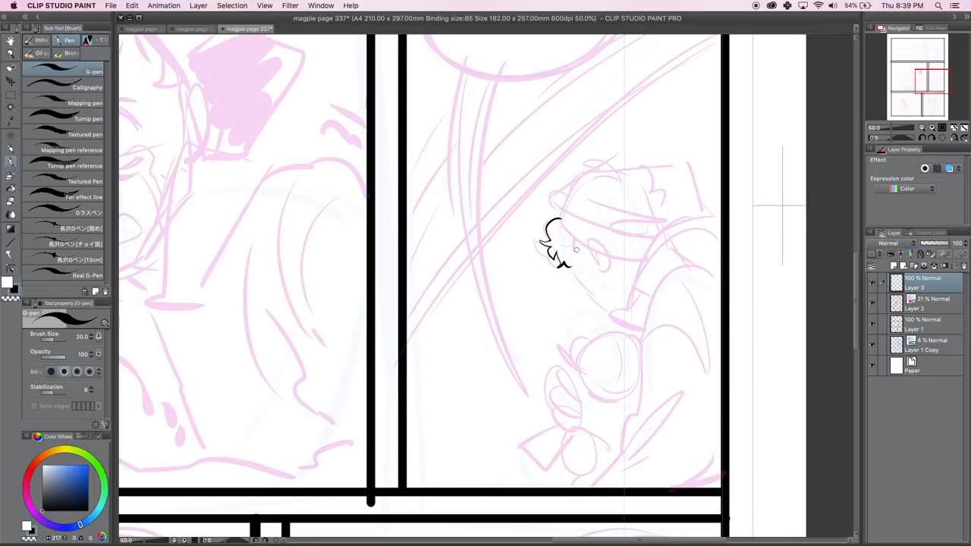
{"action": "left_click_drag", "start_coordinate": [565, 239], "coordinate": [641, 265]}
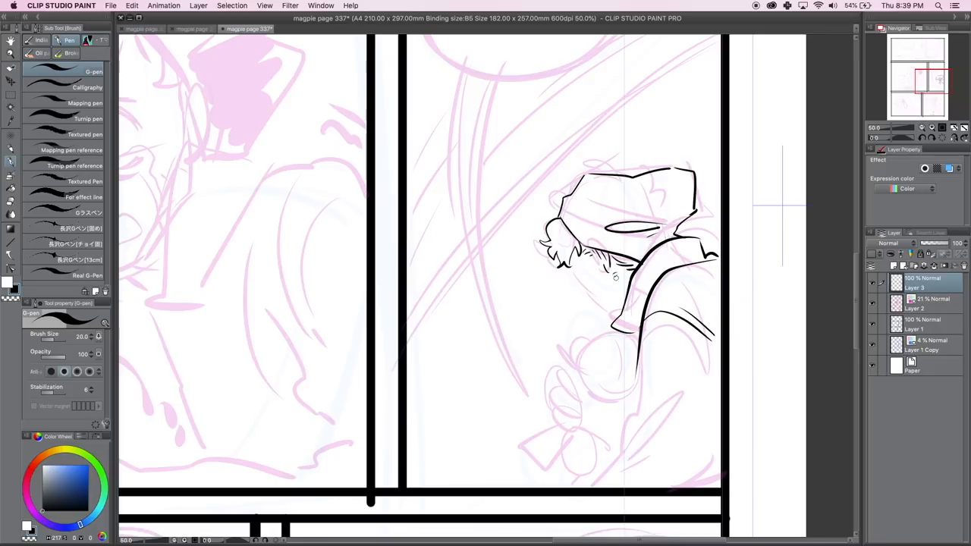
{"action": "left_click_drag", "start_coordinate": [588, 269], "coordinate": [599, 295]}
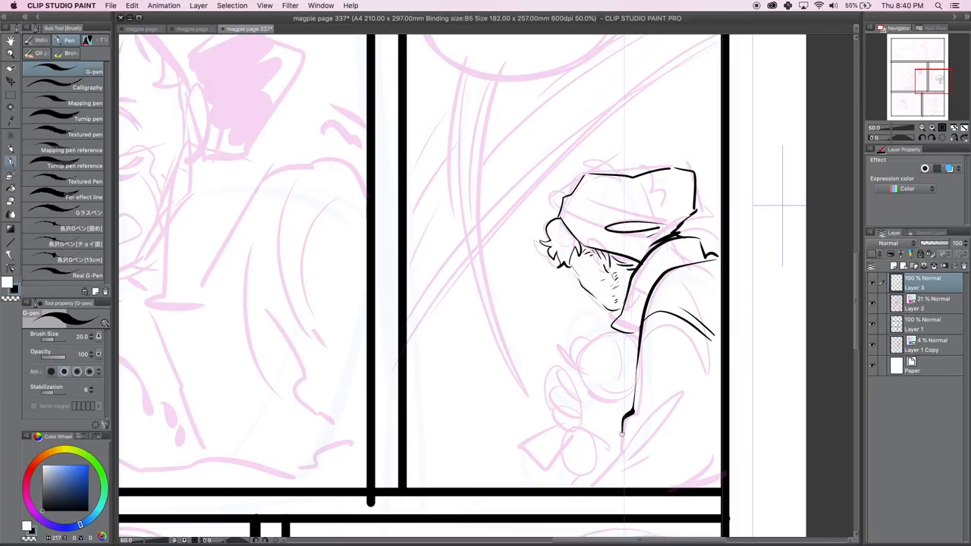
{"action": "left_click_drag", "start_coordinate": [626, 417], "coordinate": [698, 470]}
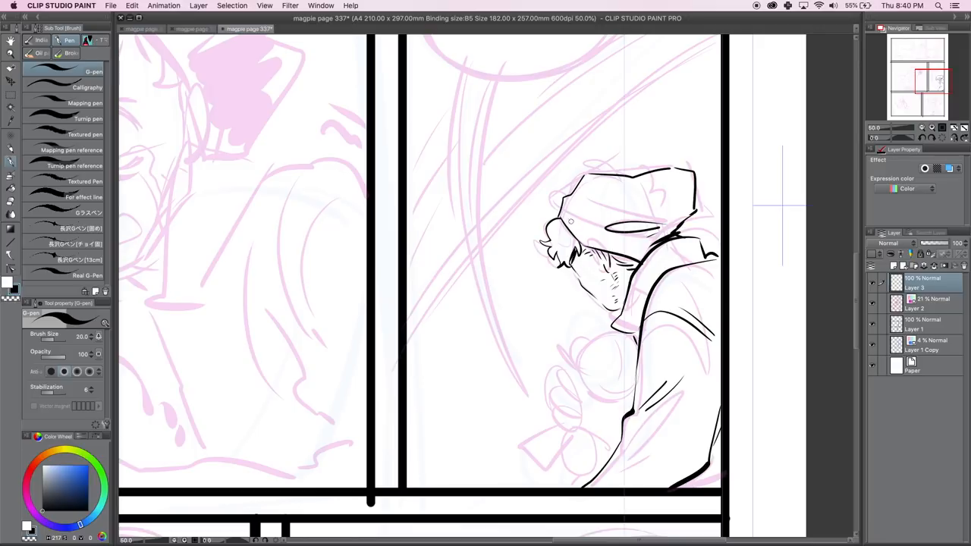
{"action": "left_click_drag", "start_coordinate": [649, 235], "coordinate": [686, 224]}
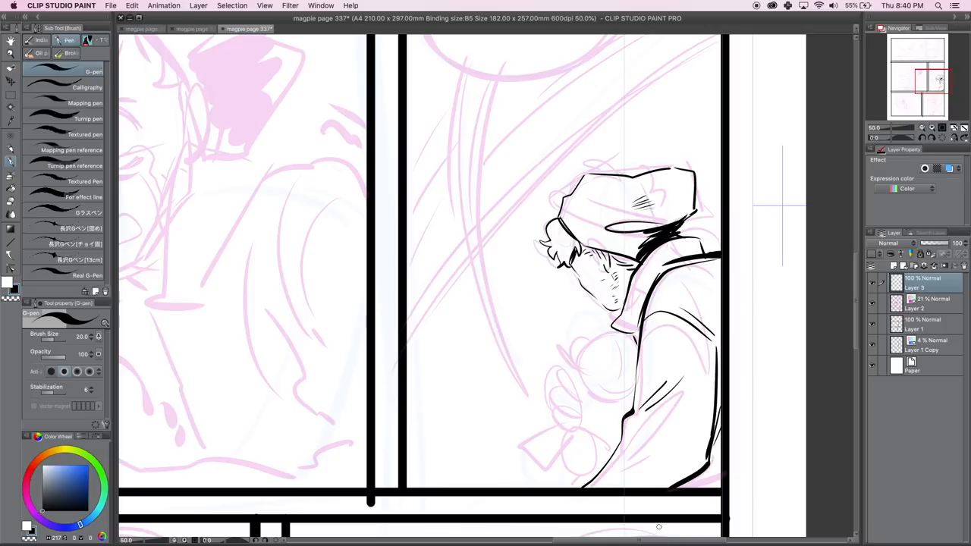
{"action": "mouse_move", "coordinate": [611, 371]}
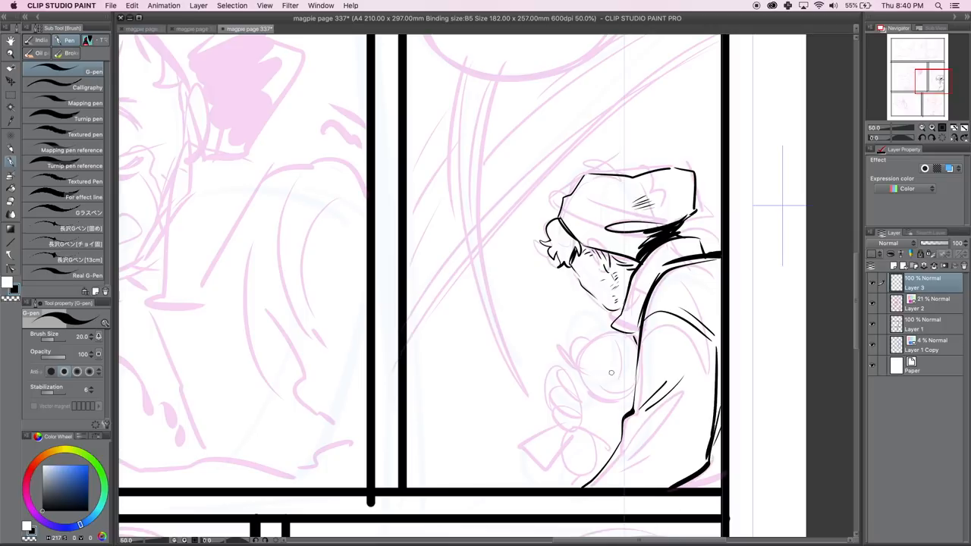